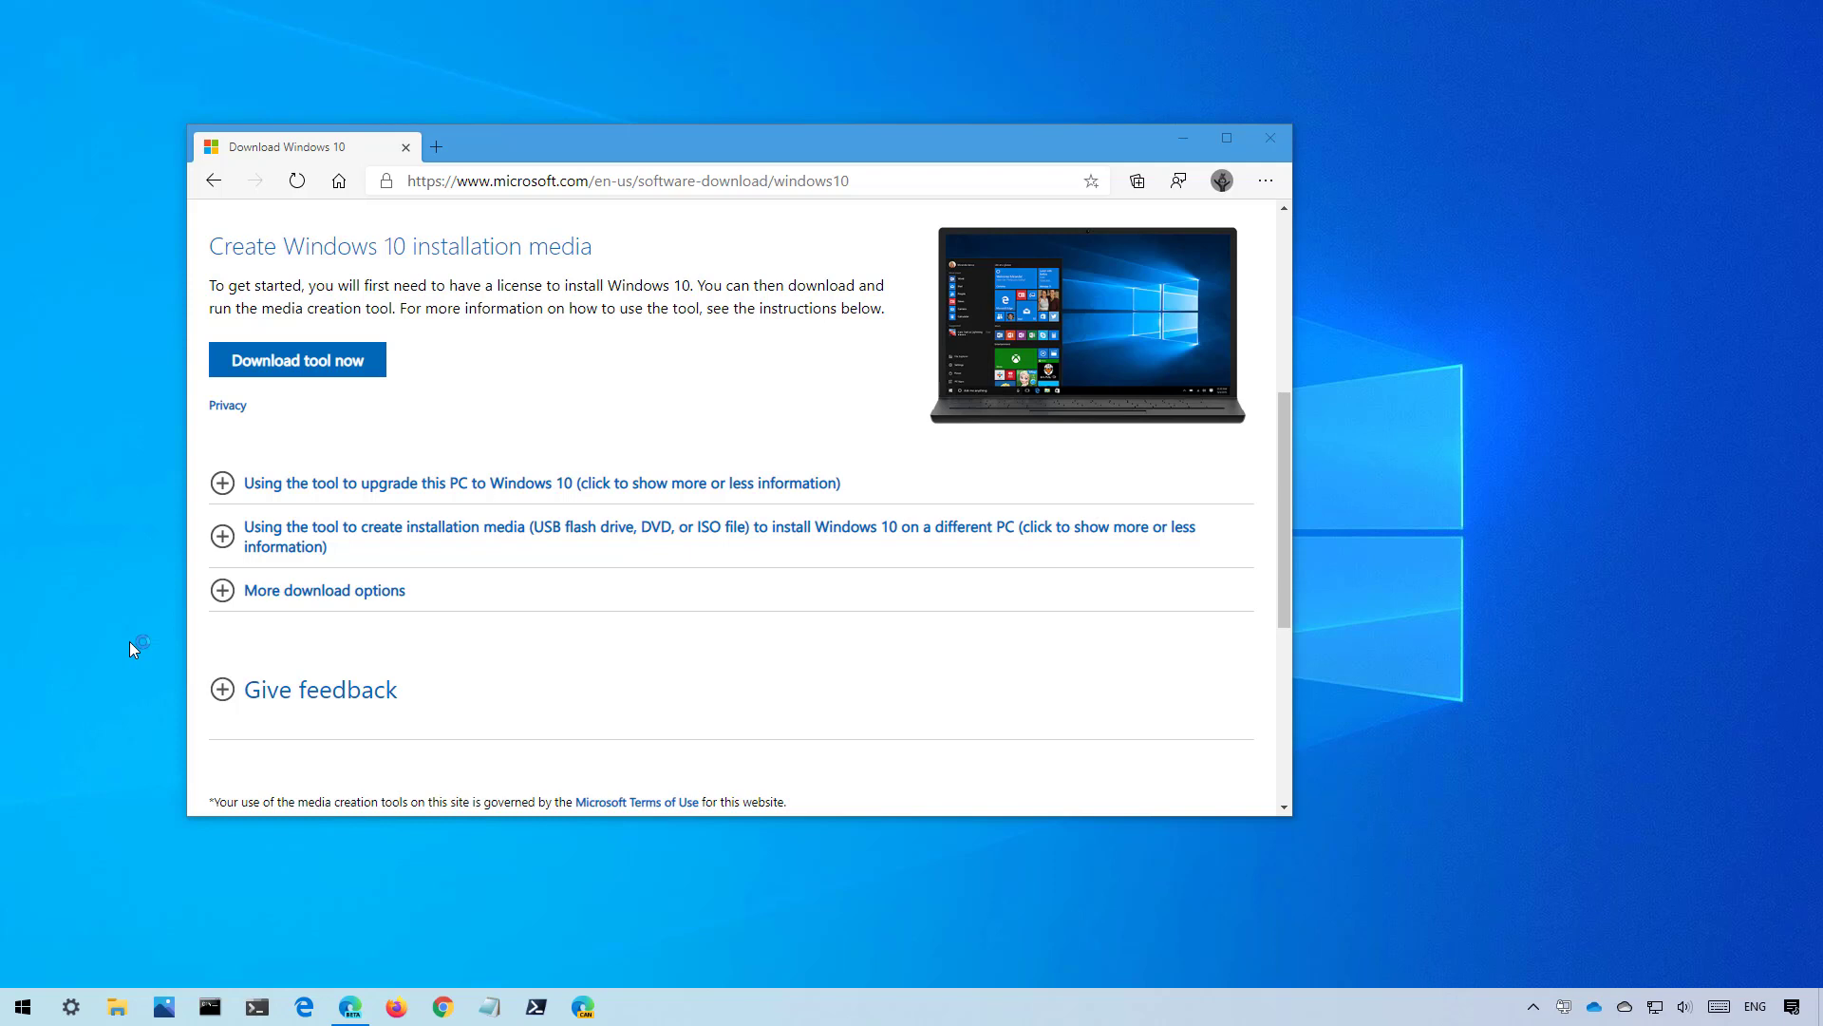
{"action": "mouse_move", "coordinate": [97, 636]}
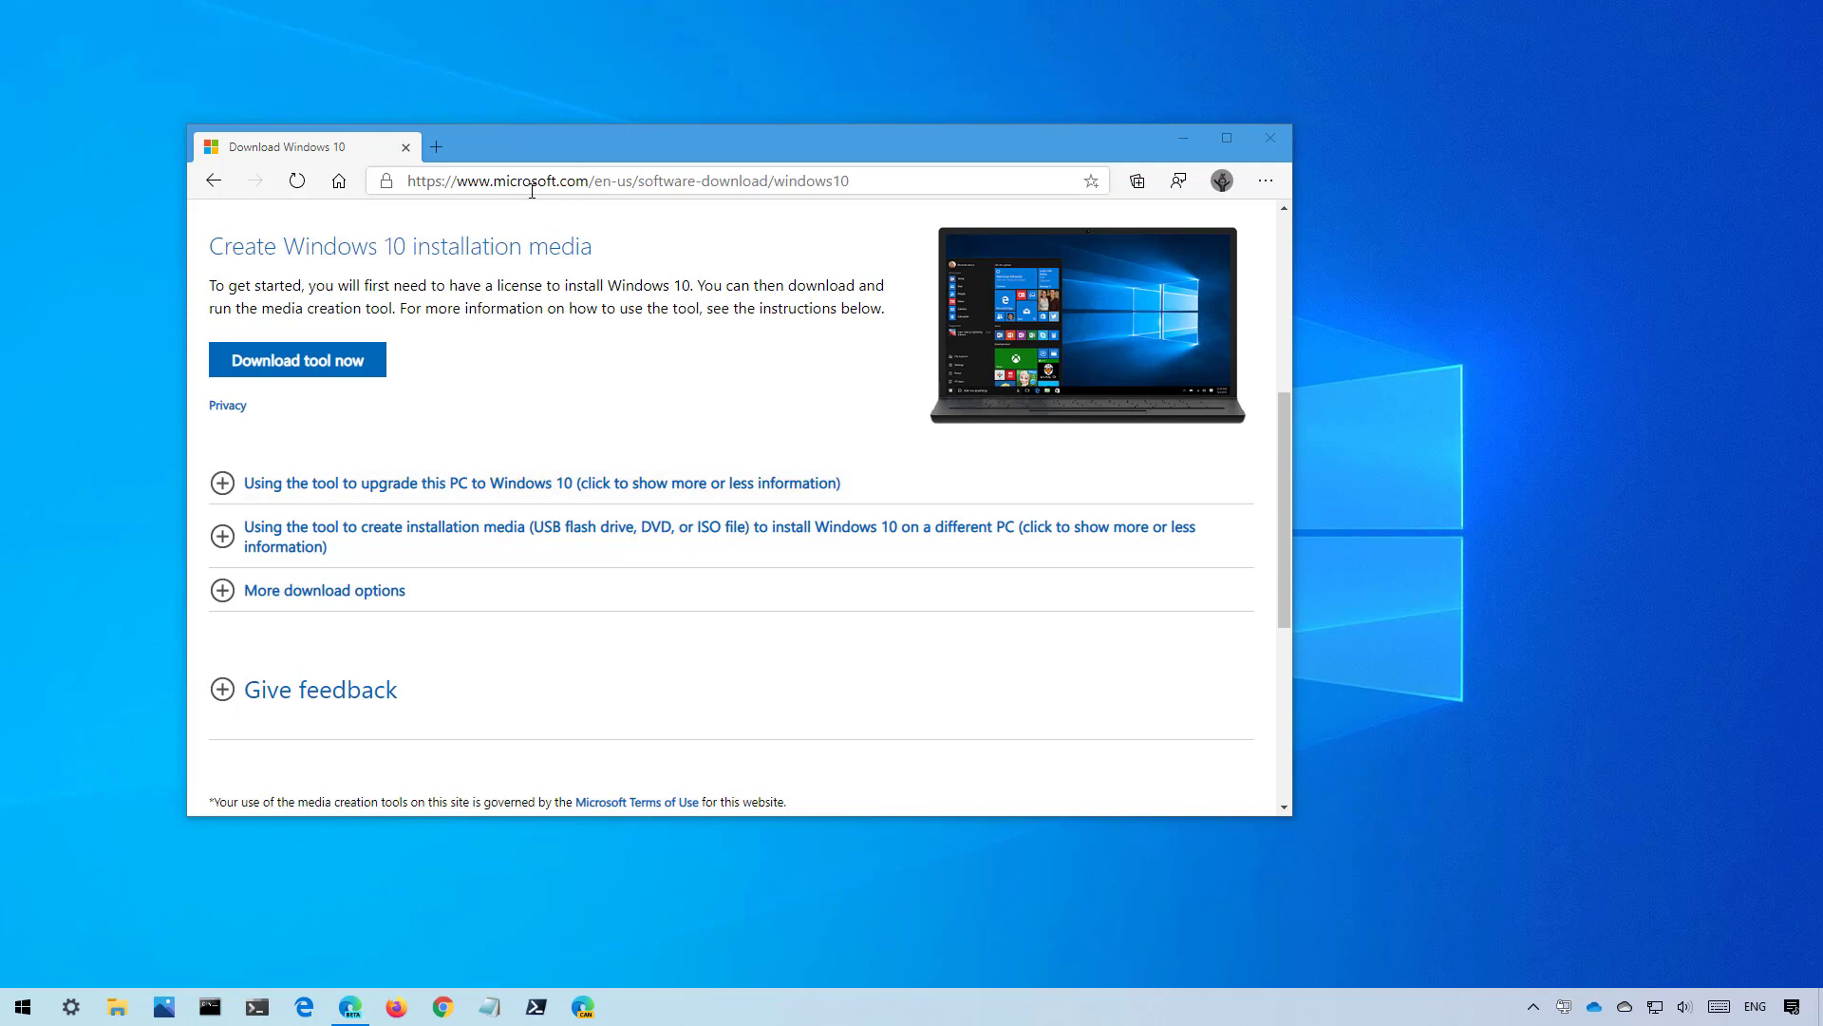
{"action": "mouse_move", "coordinate": [522, 509]}
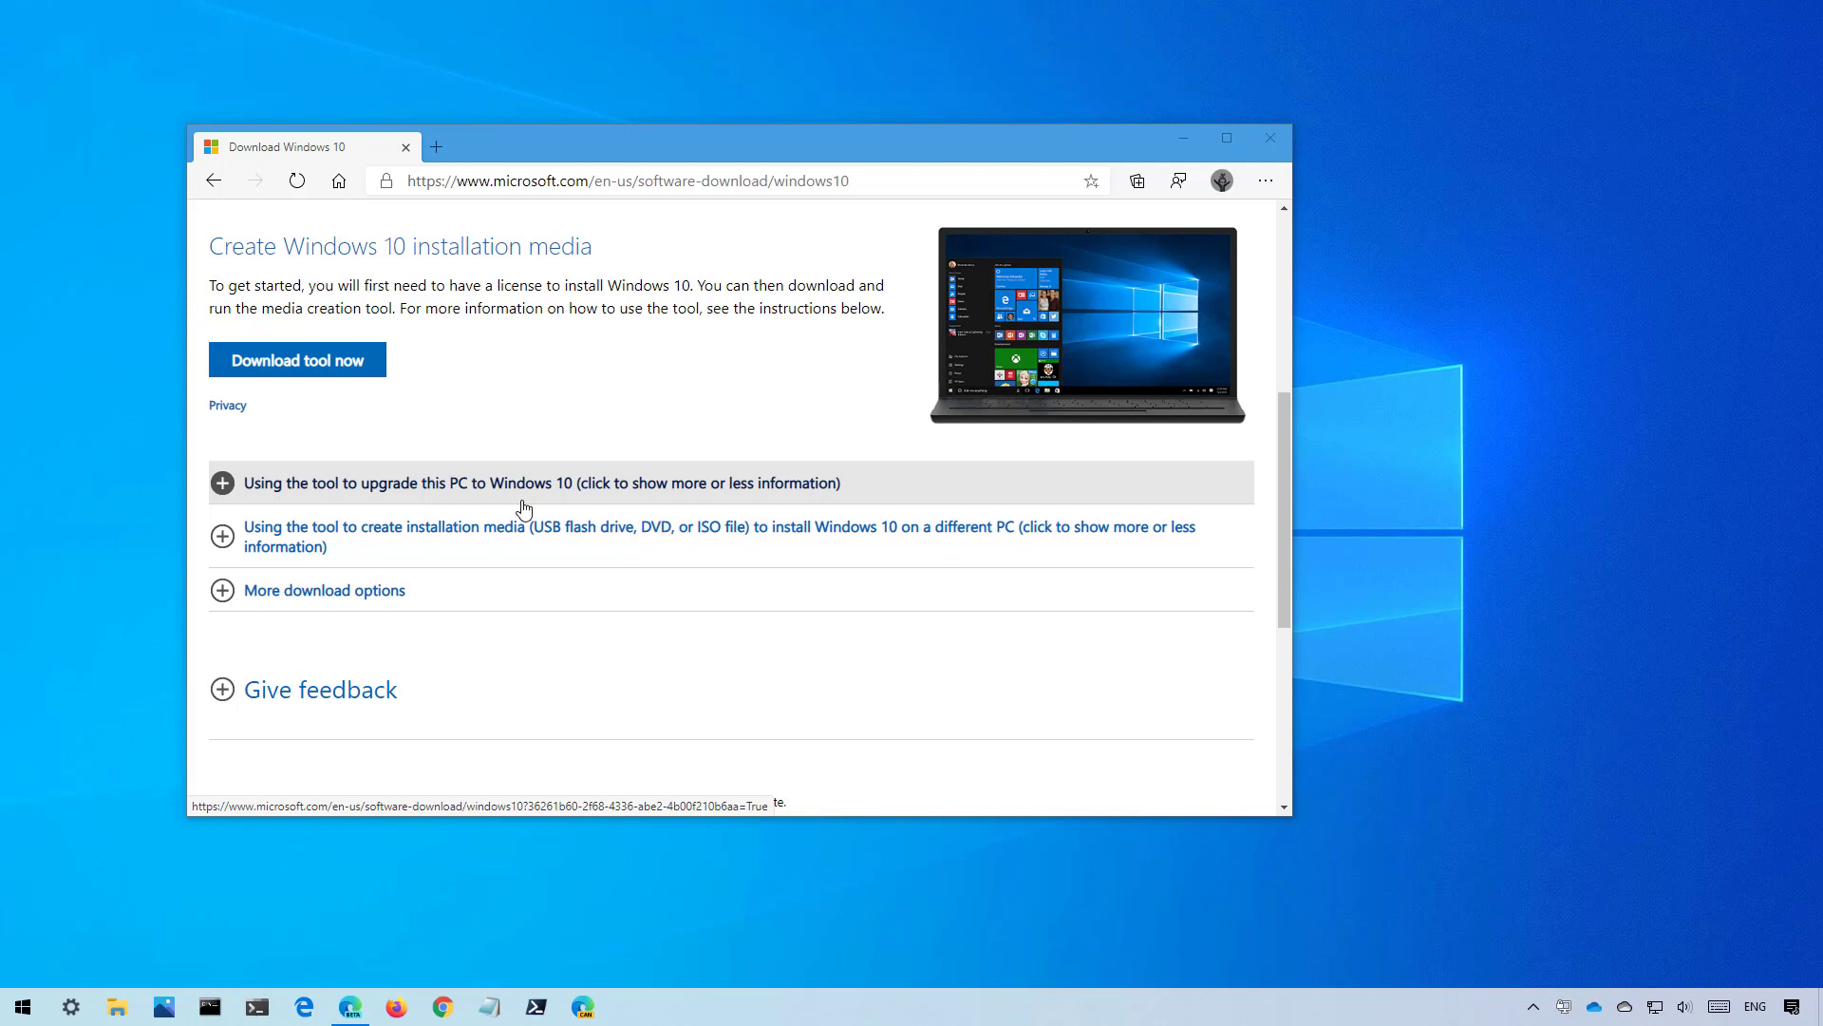
{"action": "mouse_move", "coordinate": [537, 426]}
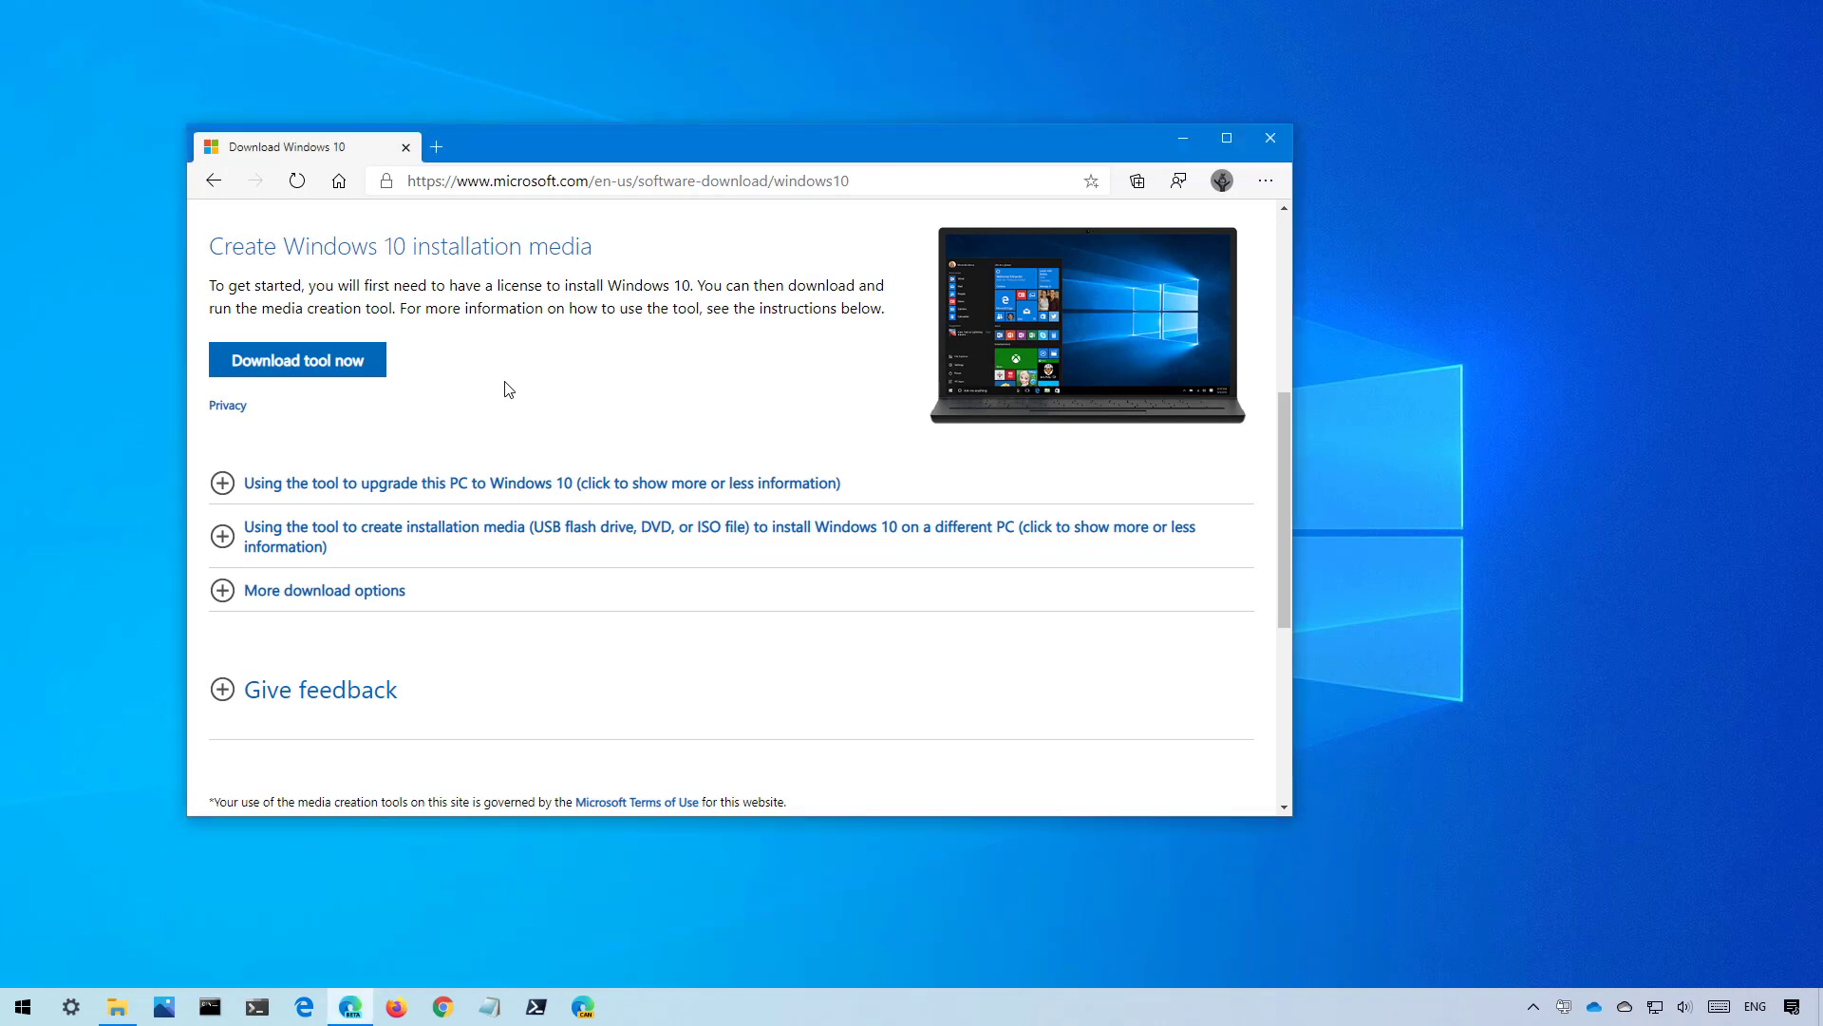
{"action": "mouse_move", "coordinate": [637, 260]}
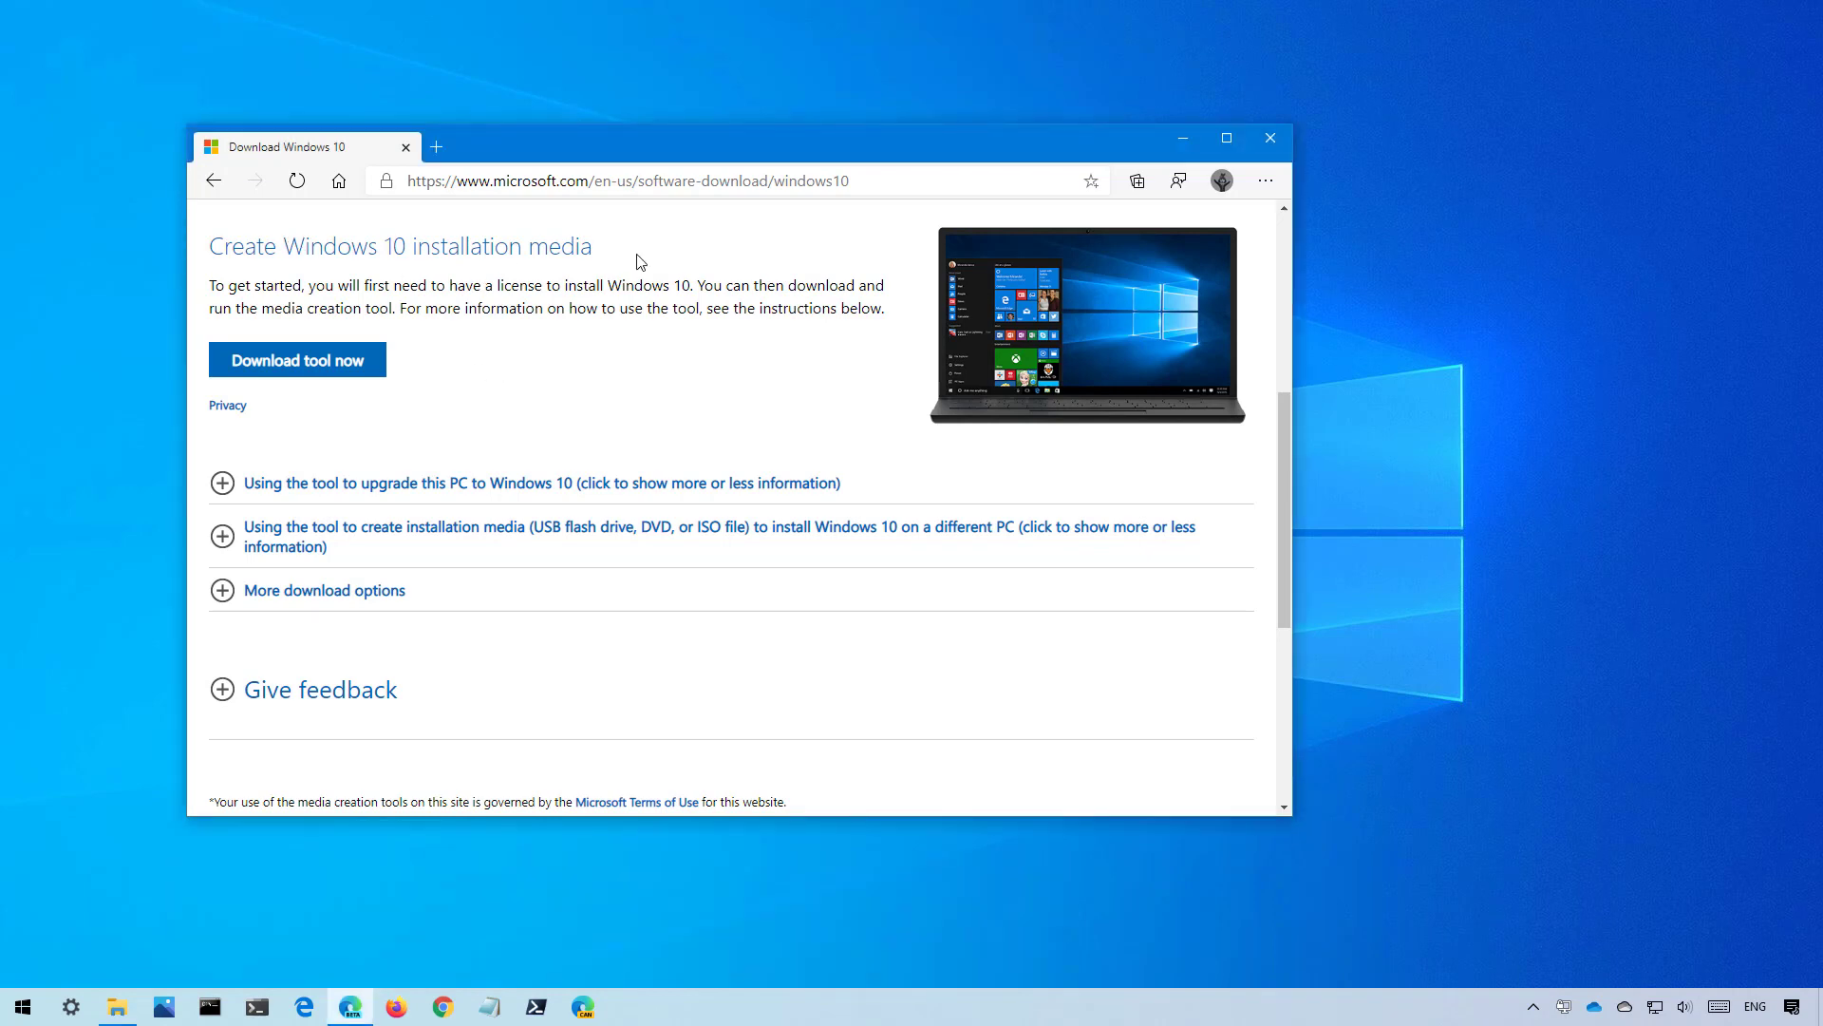
{"action": "mouse_move", "coordinate": [329, 388]}
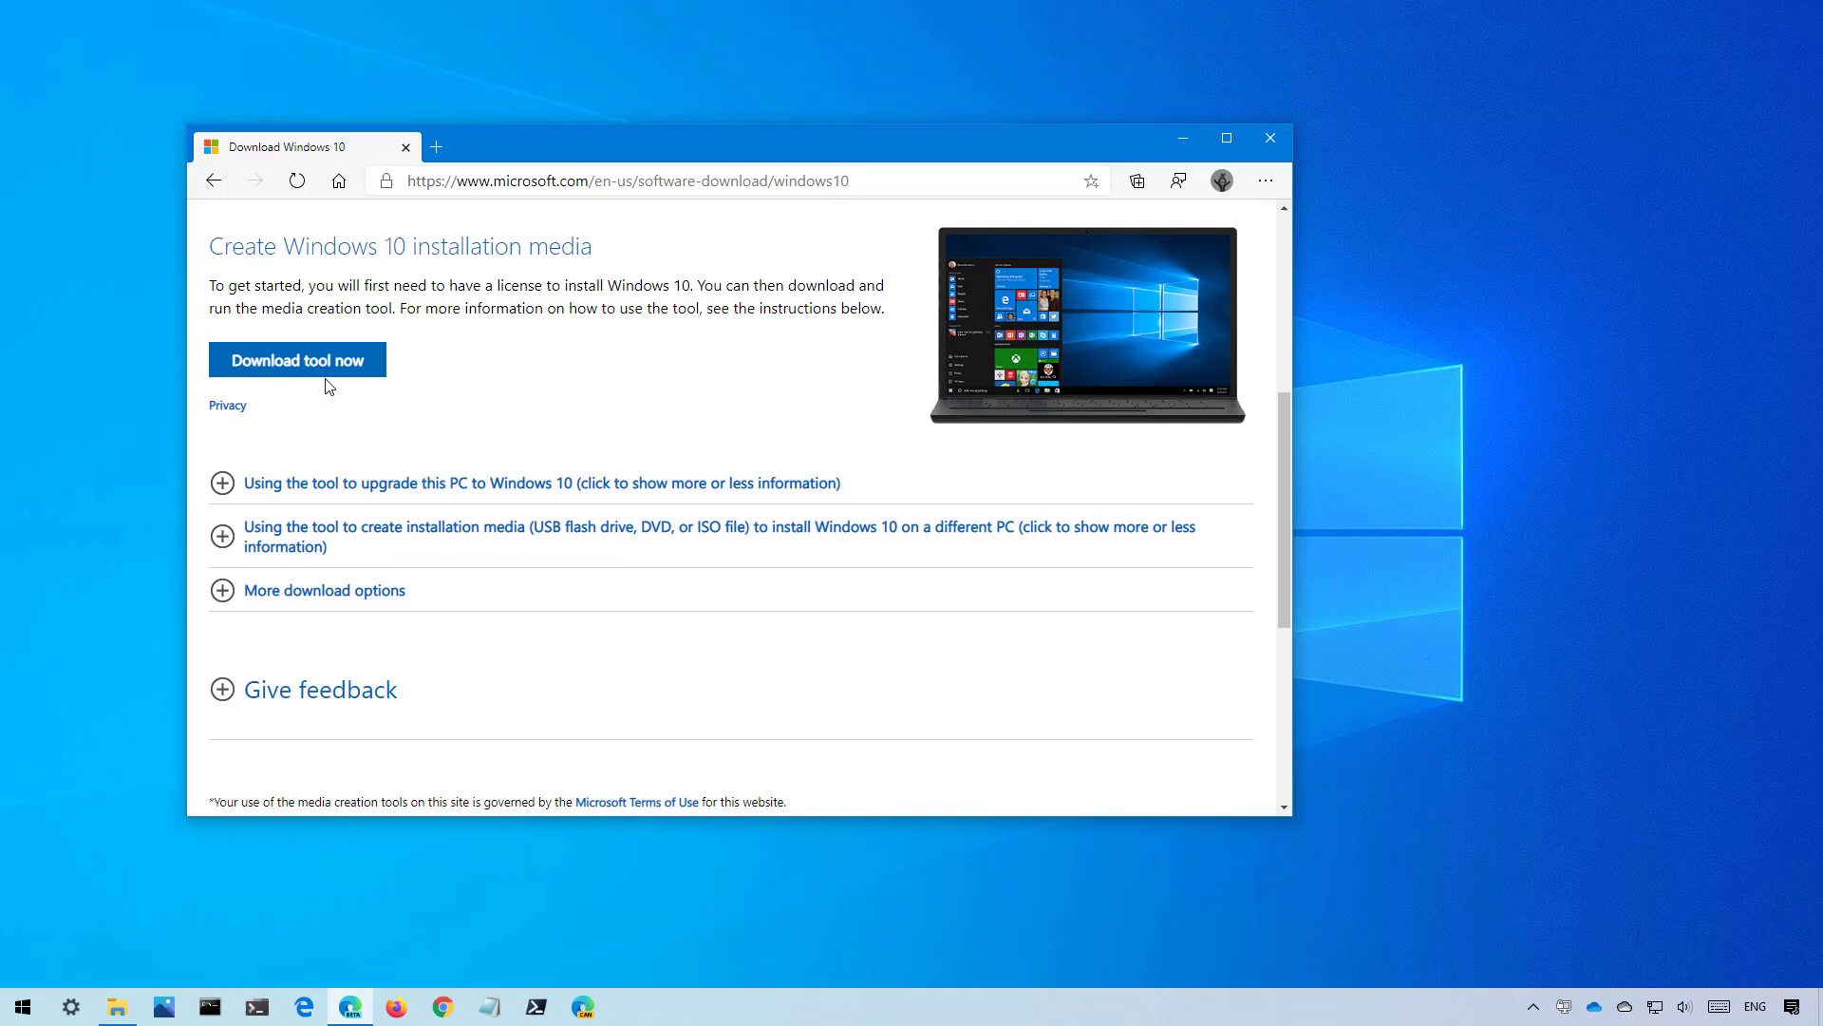
{"action": "mouse_move", "coordinate": [1255, 116]}
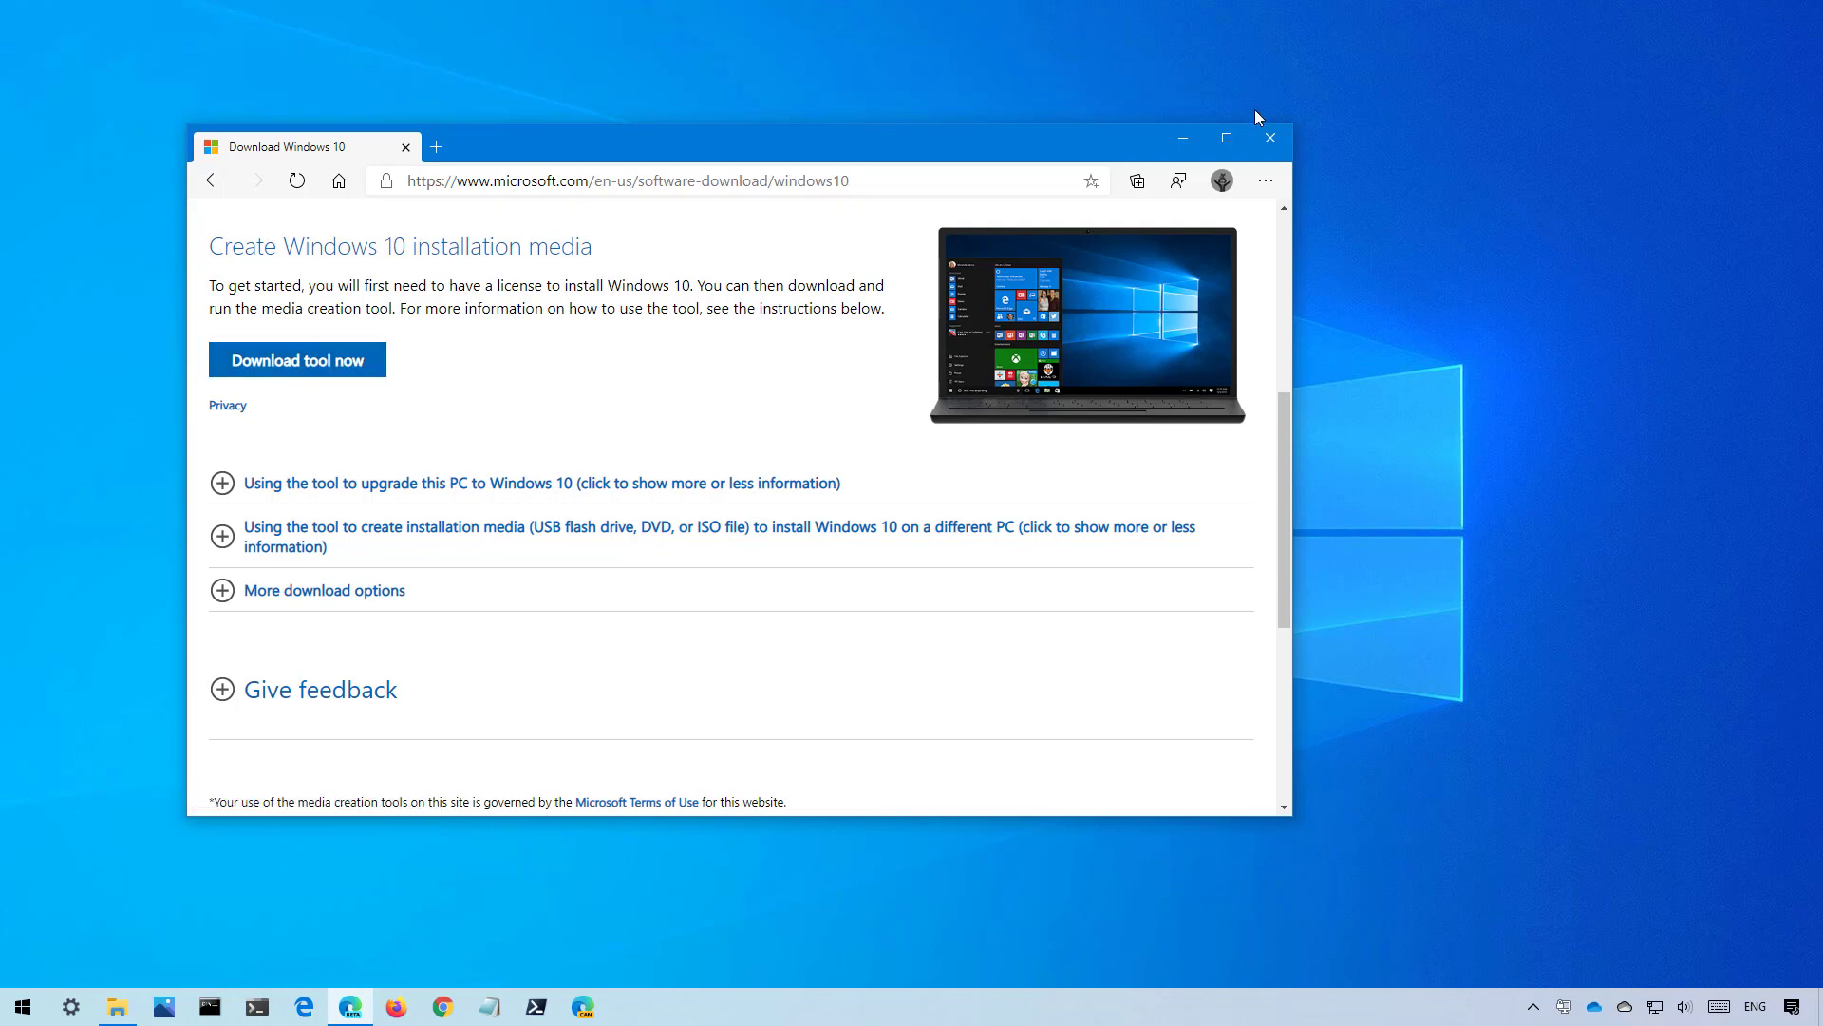
Minimize Edge and launch MediaCreationTool.exe from the Downloads folder in File Explorer.
{"action": "left_click", "coordinate": [1269, 137]}
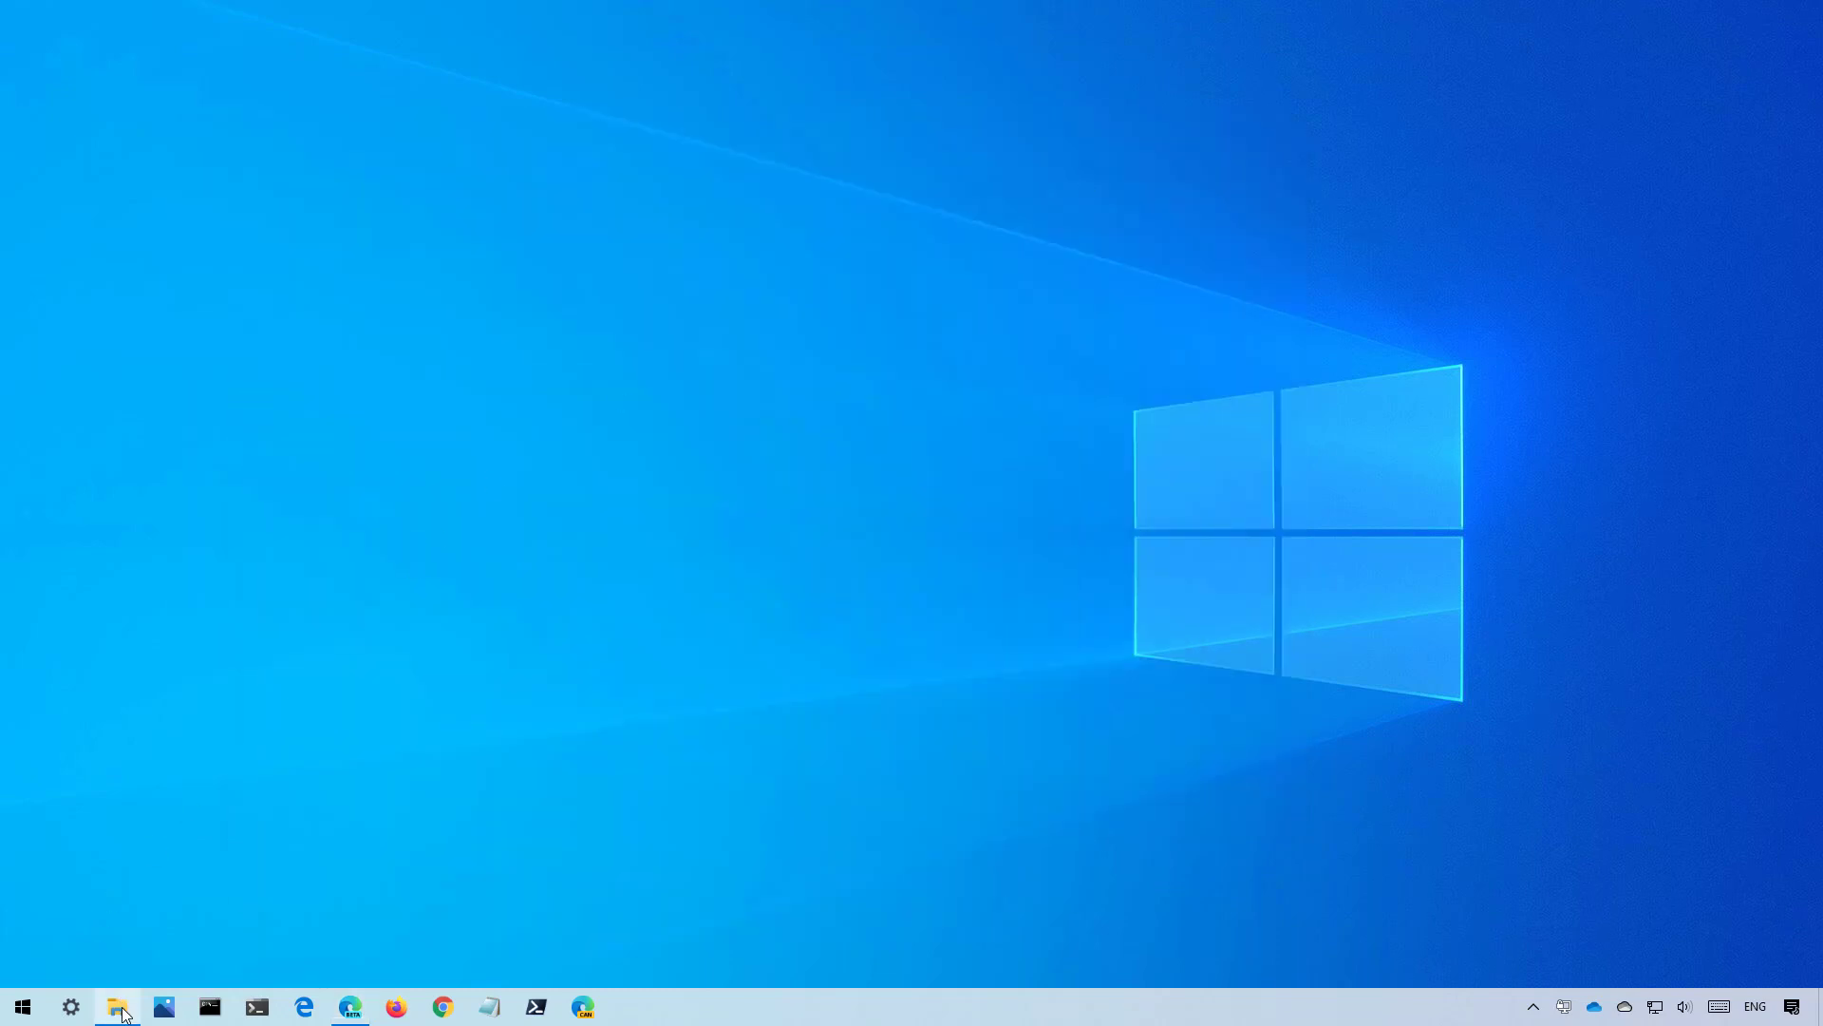
{"action": "left_click", "coordinate": [118, 1005]}
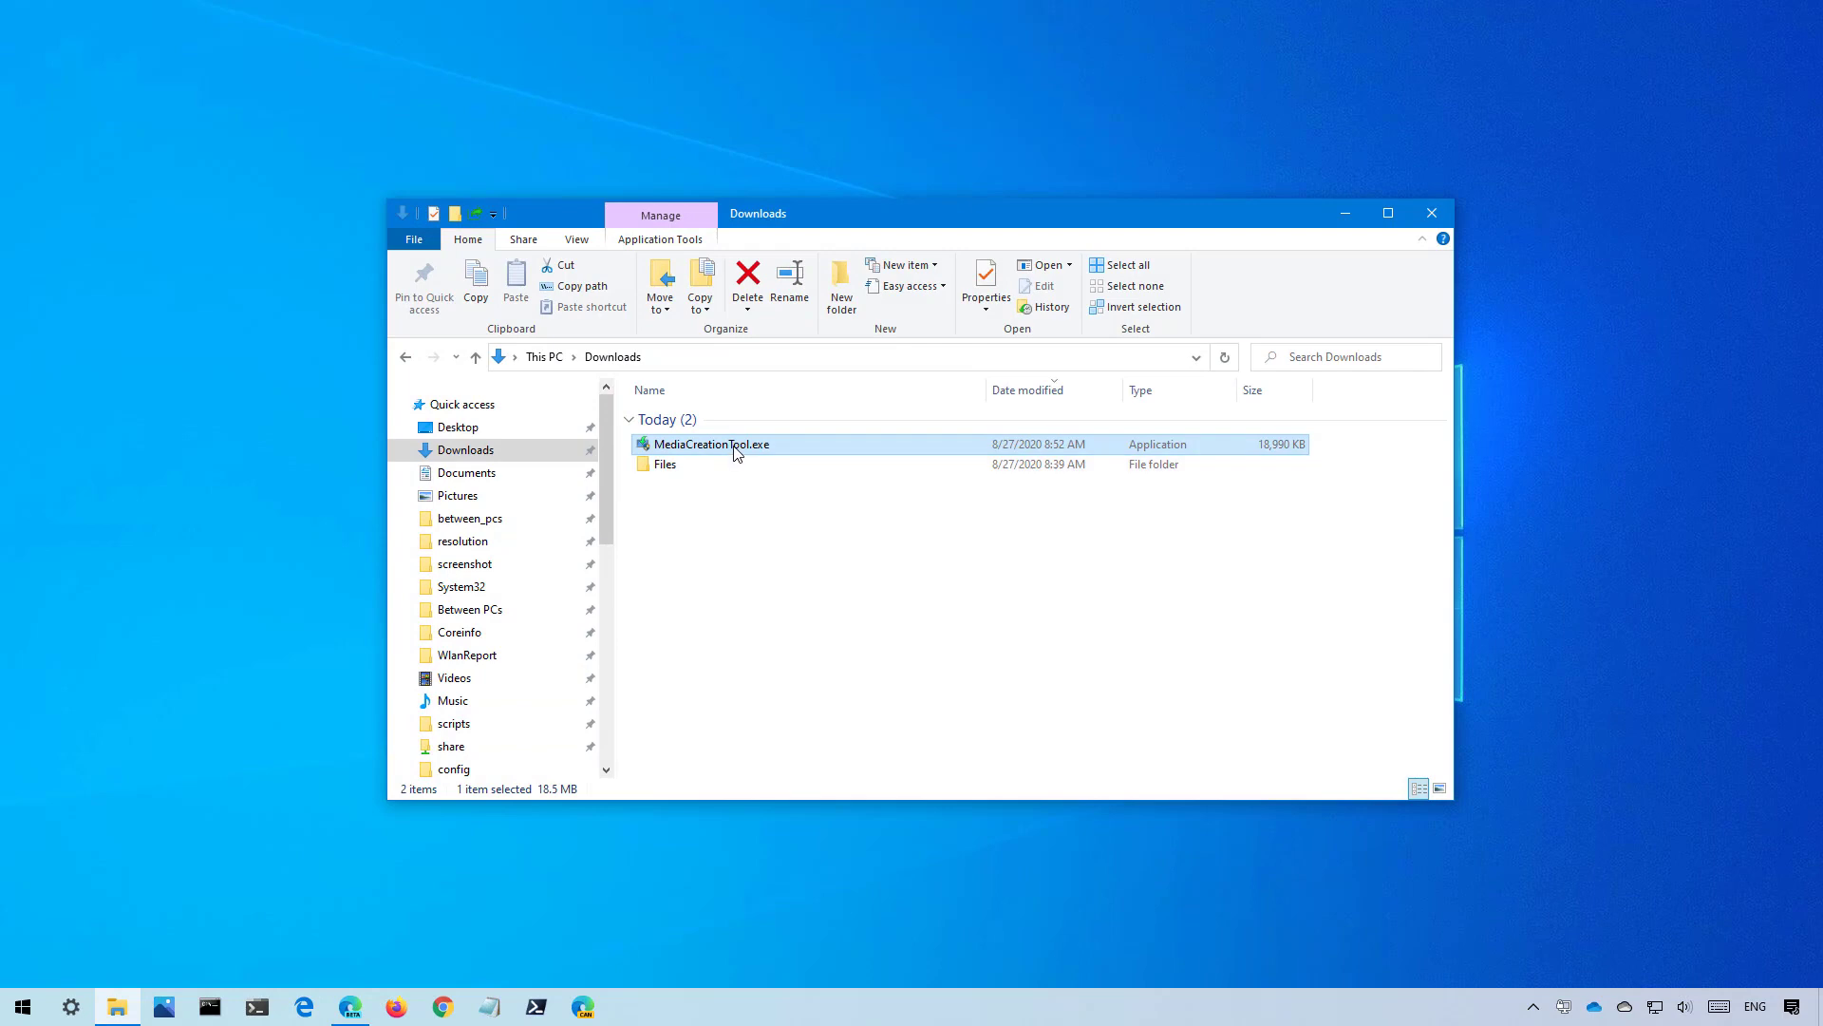
{"action": "mouse_move", "coordinate": [714, 445]}
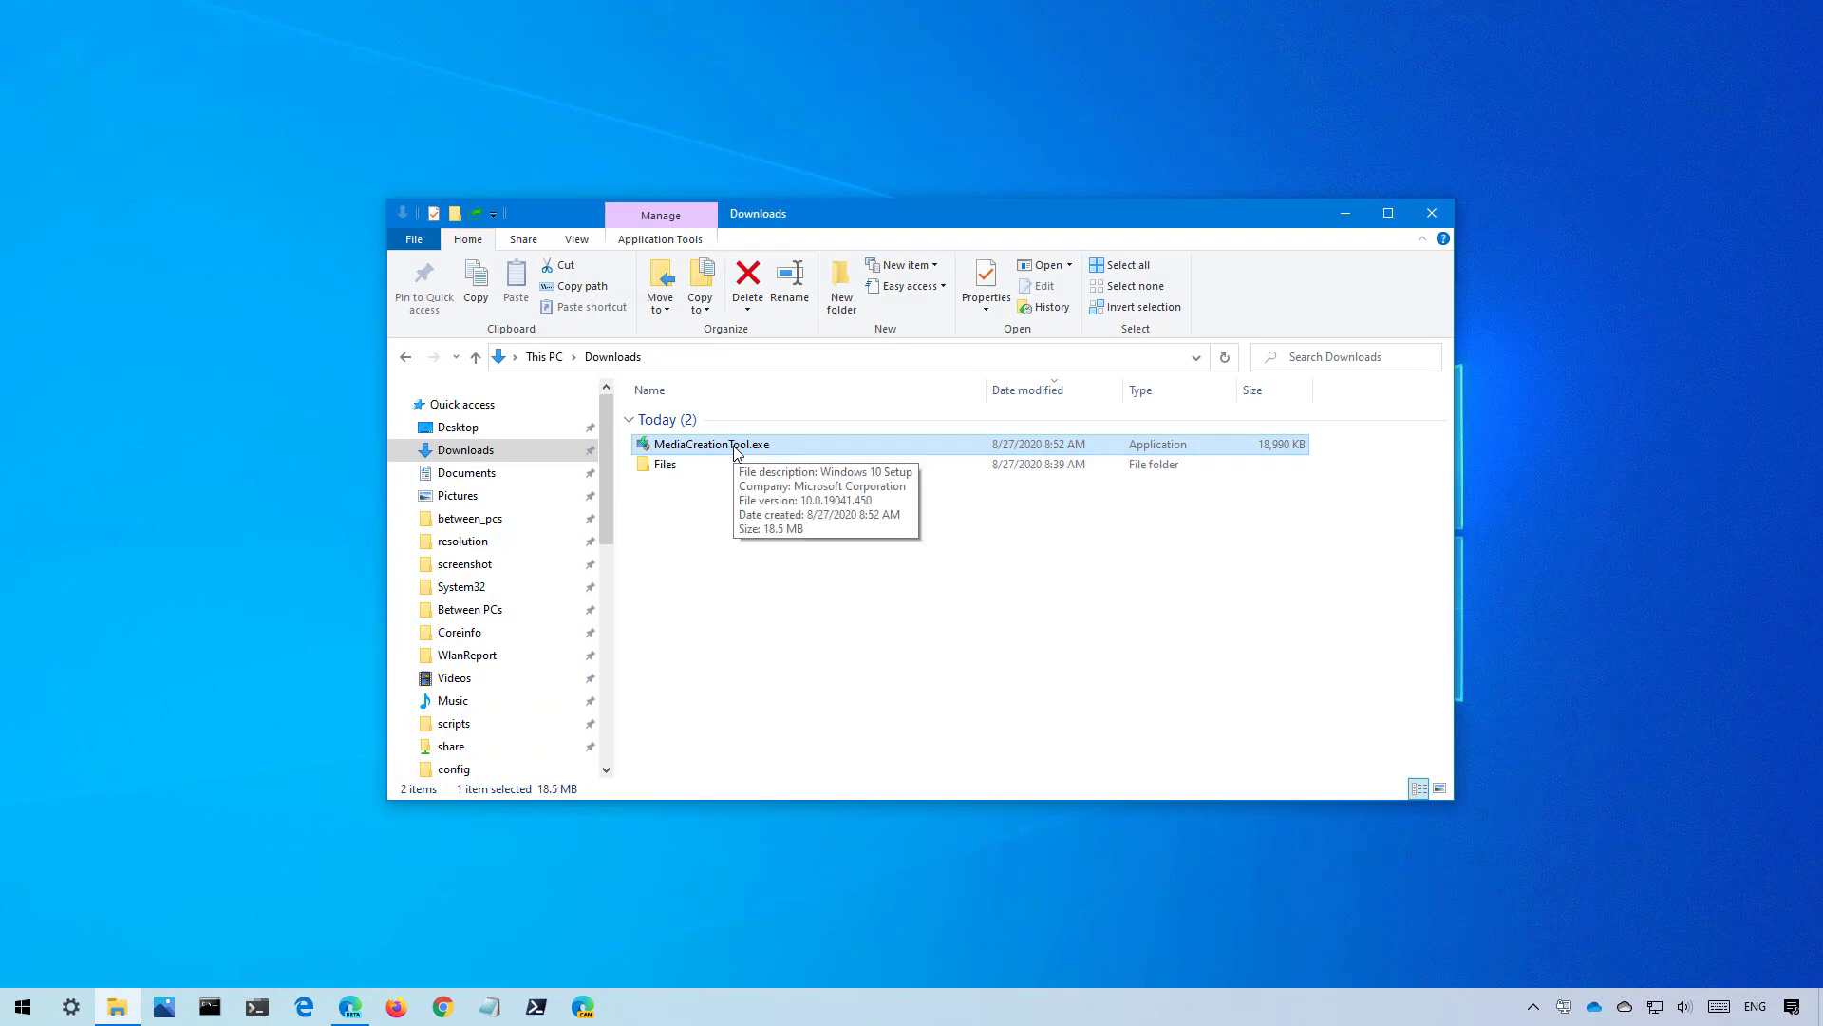
{"action": "double_click", "coordinate": [709, 443]}
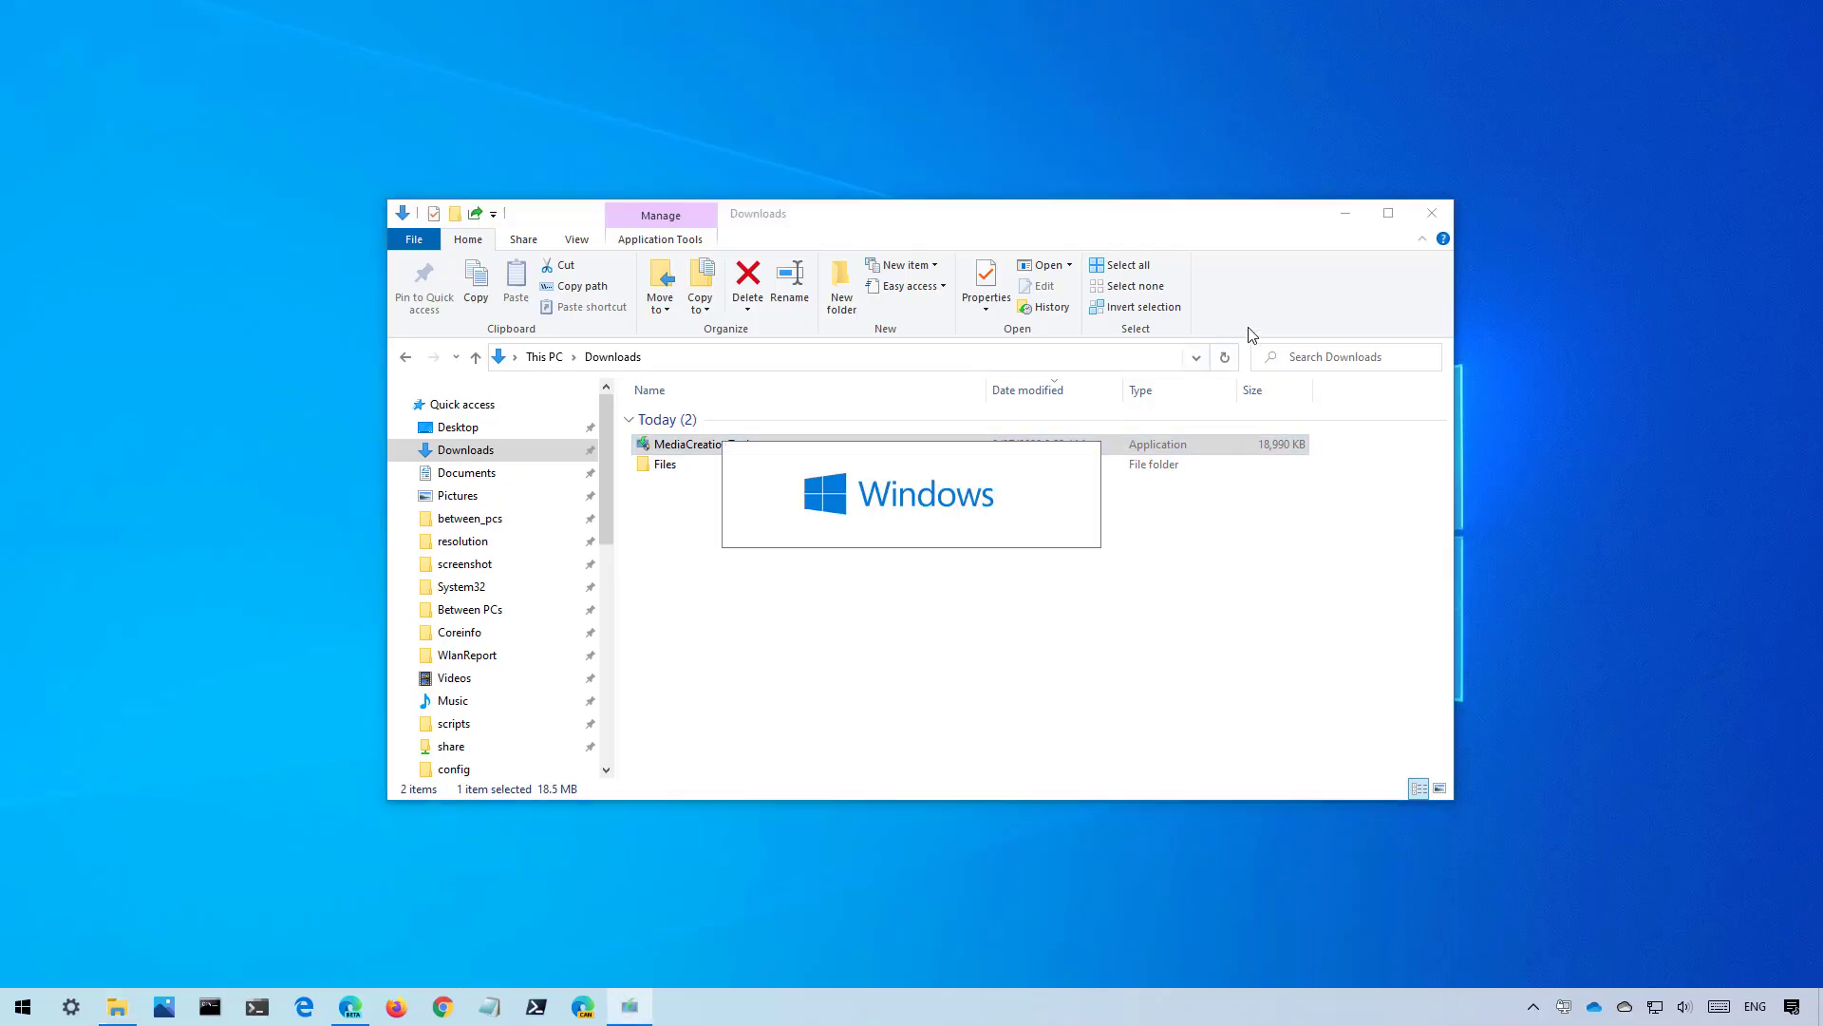
{"action": "double_click", "coordinate": [698, 443]}
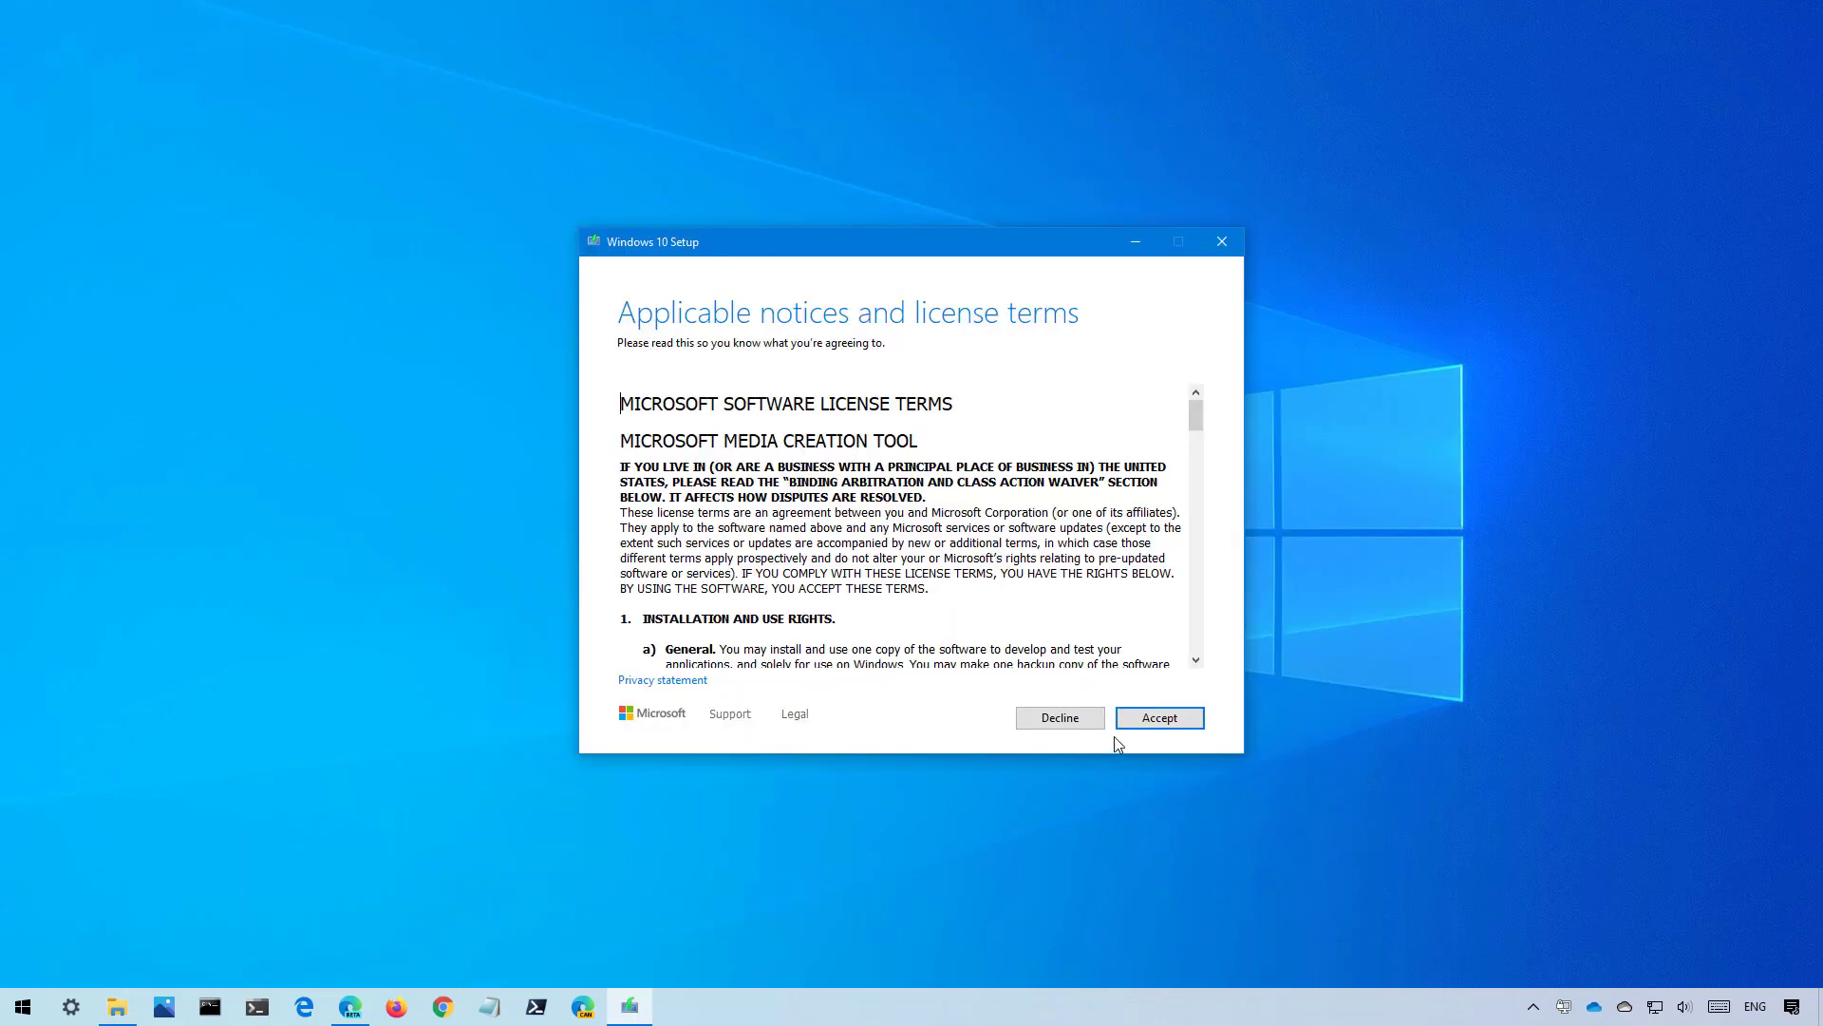
Accept the Media Creation Tool license and proceed with 'Upgrade this PC now'.
{"action": "left_click", "coordinate": [1159, 718]}
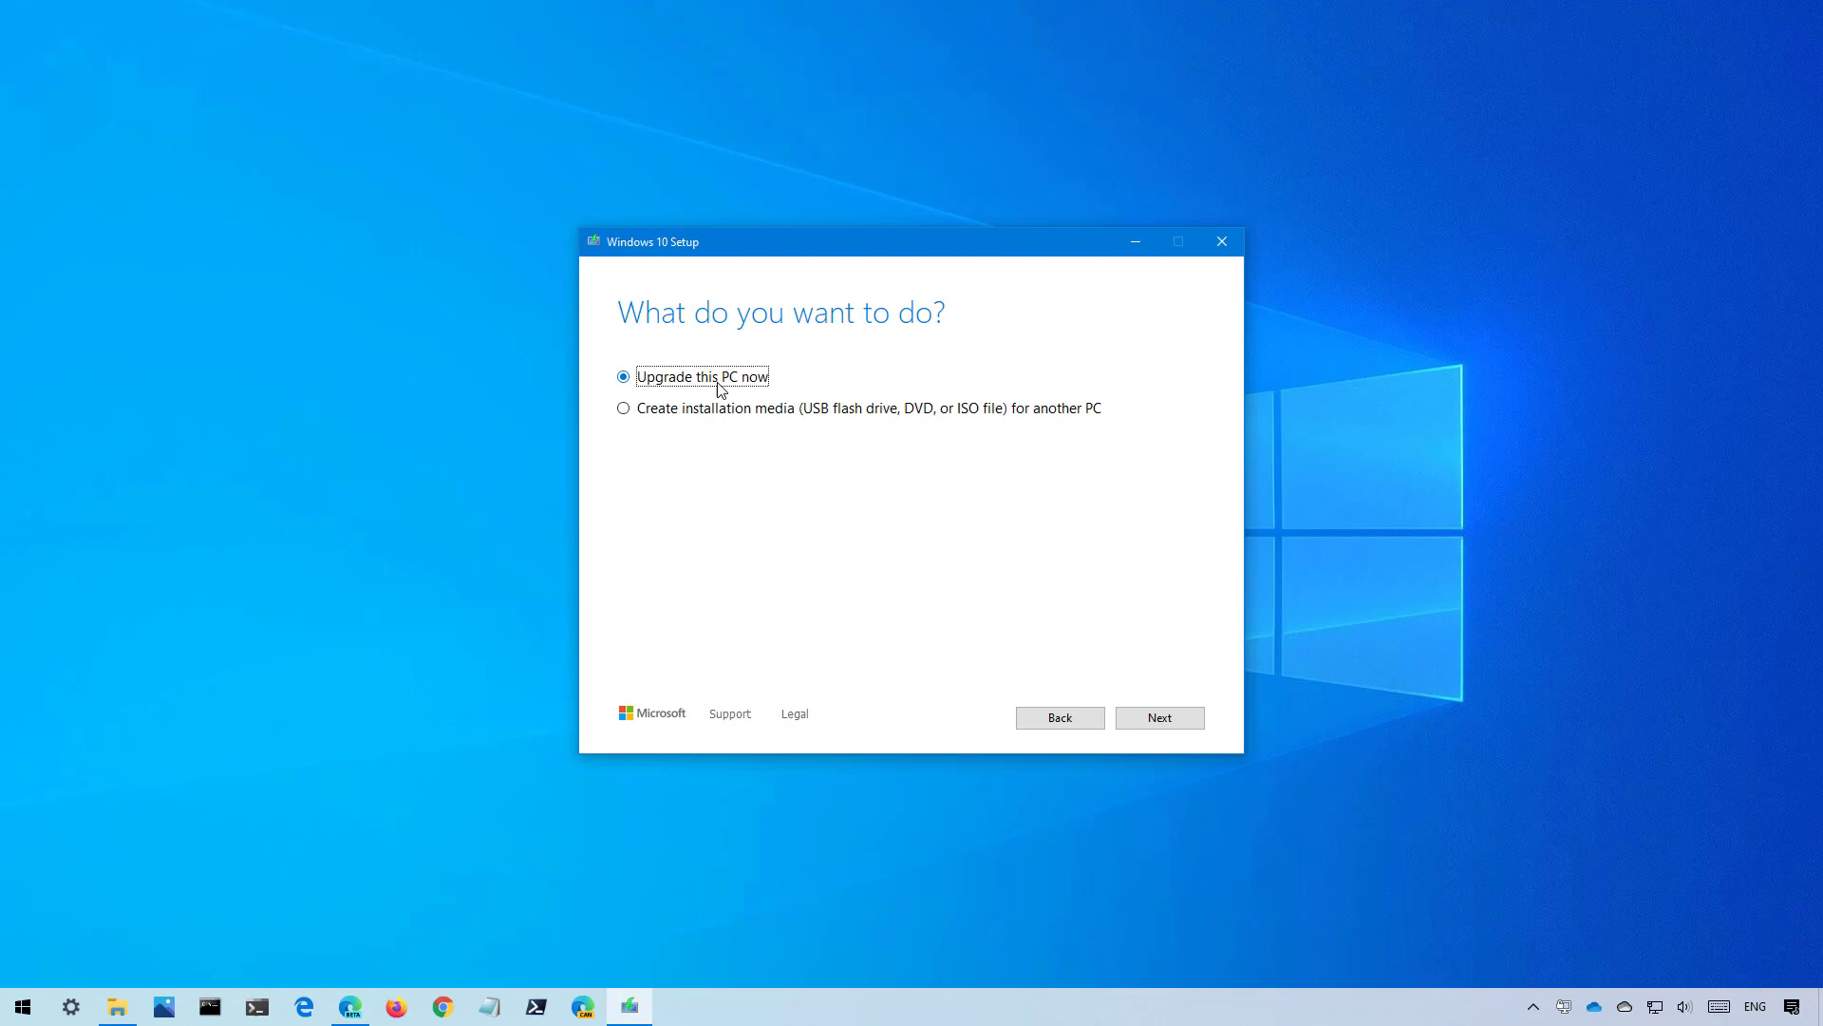
{"action": "mouse_move", "coordinate": [1165, 705]}
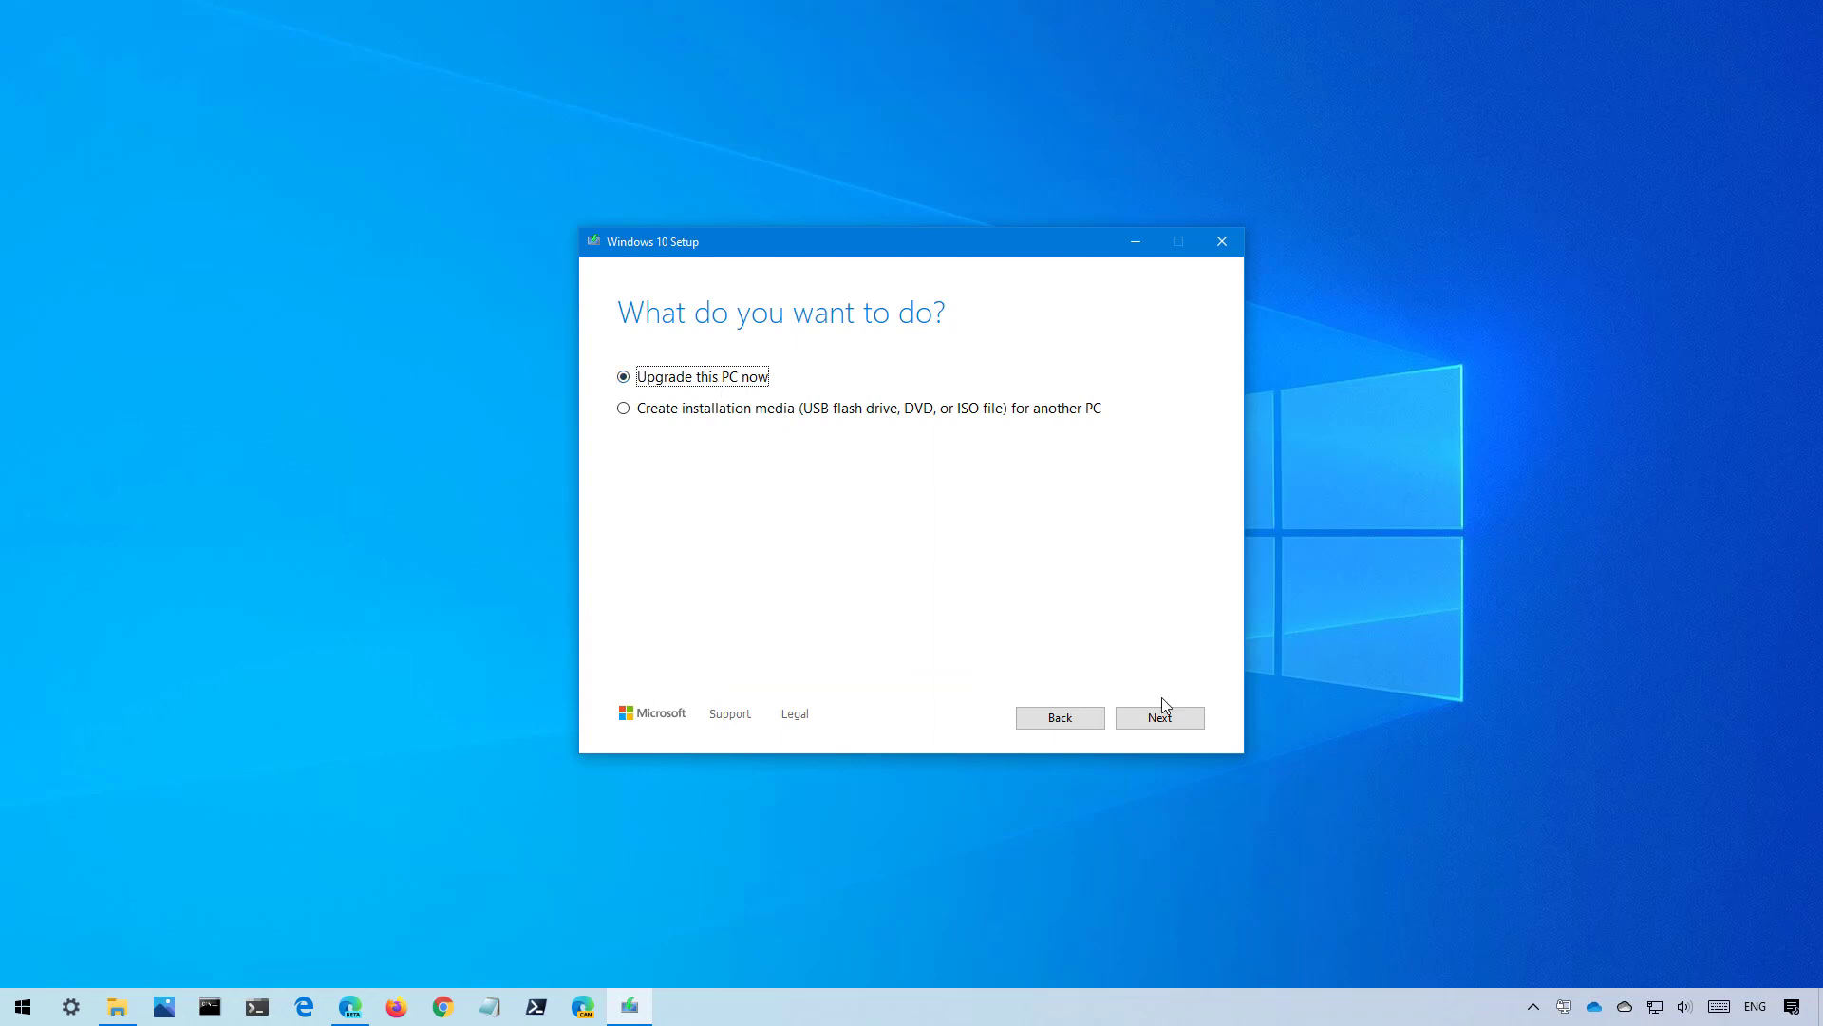
{"action": "left_click", "coordinate": [1159, 716]}
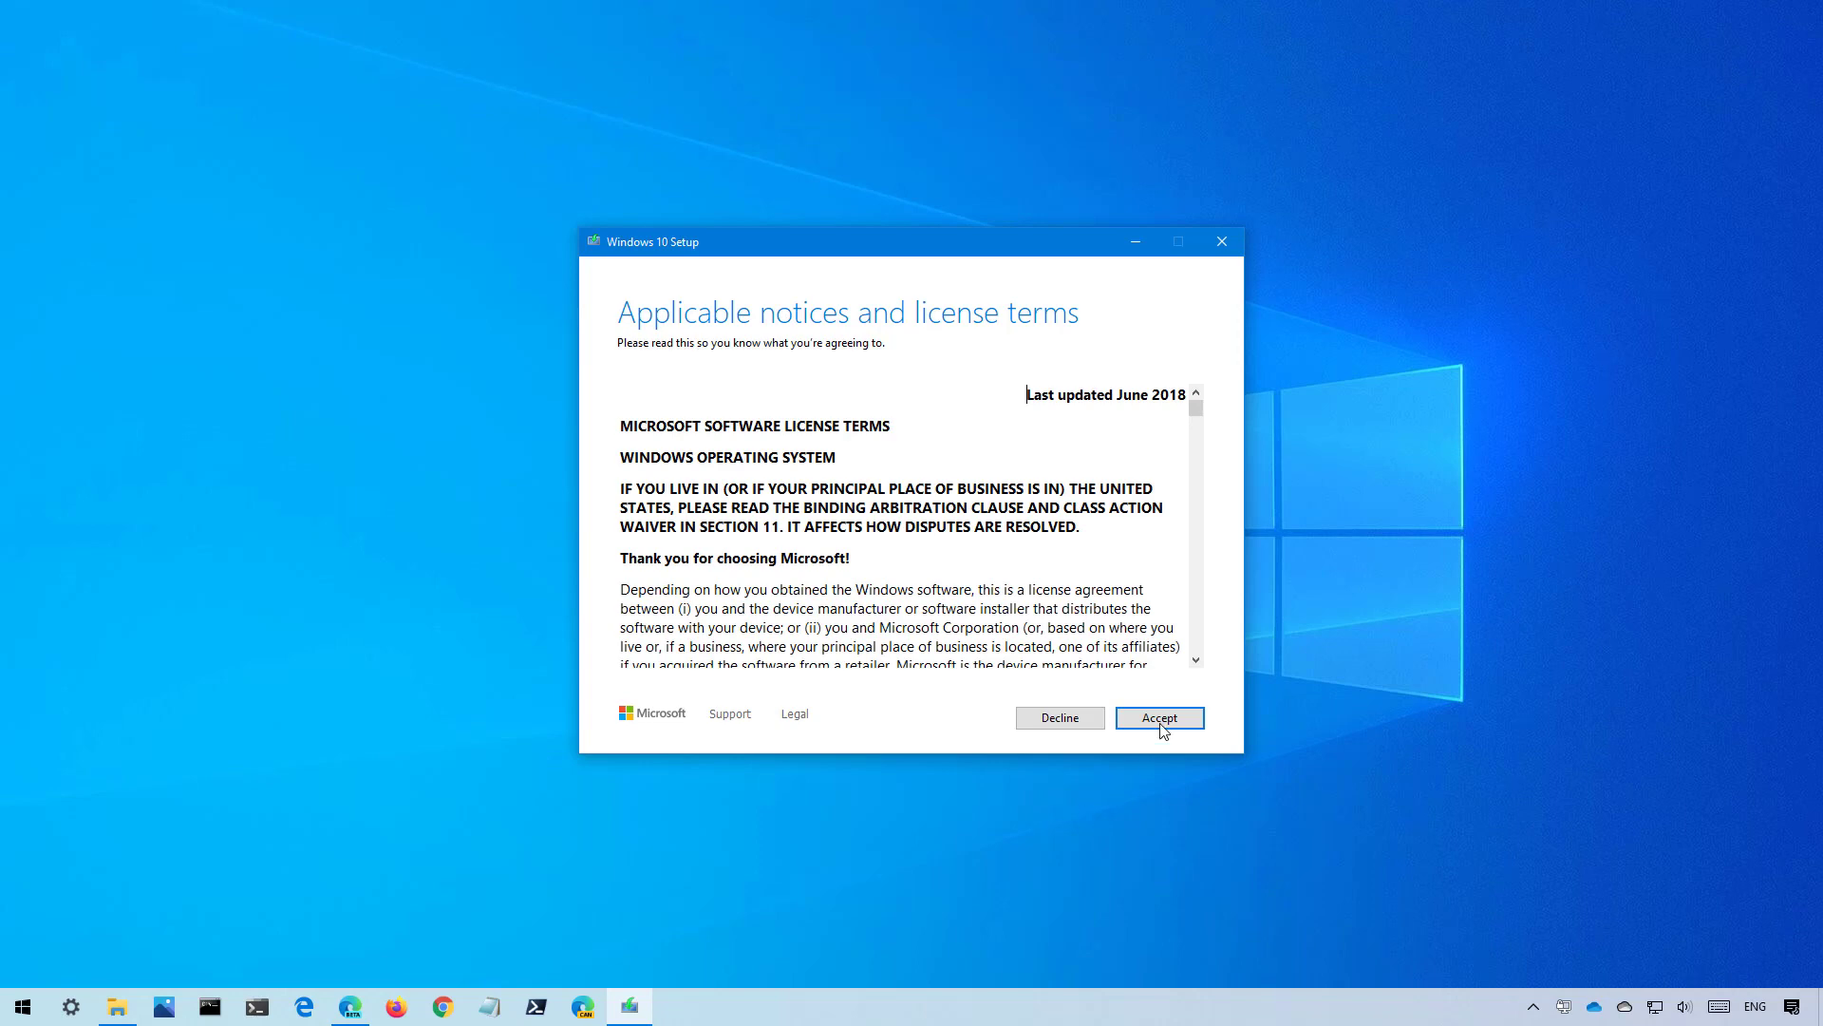
Accept the Windows license terms and install Windows 10 Pro, keeping personal files and apps.
{"action": "left_click", "coordinate": [1159, 716]}
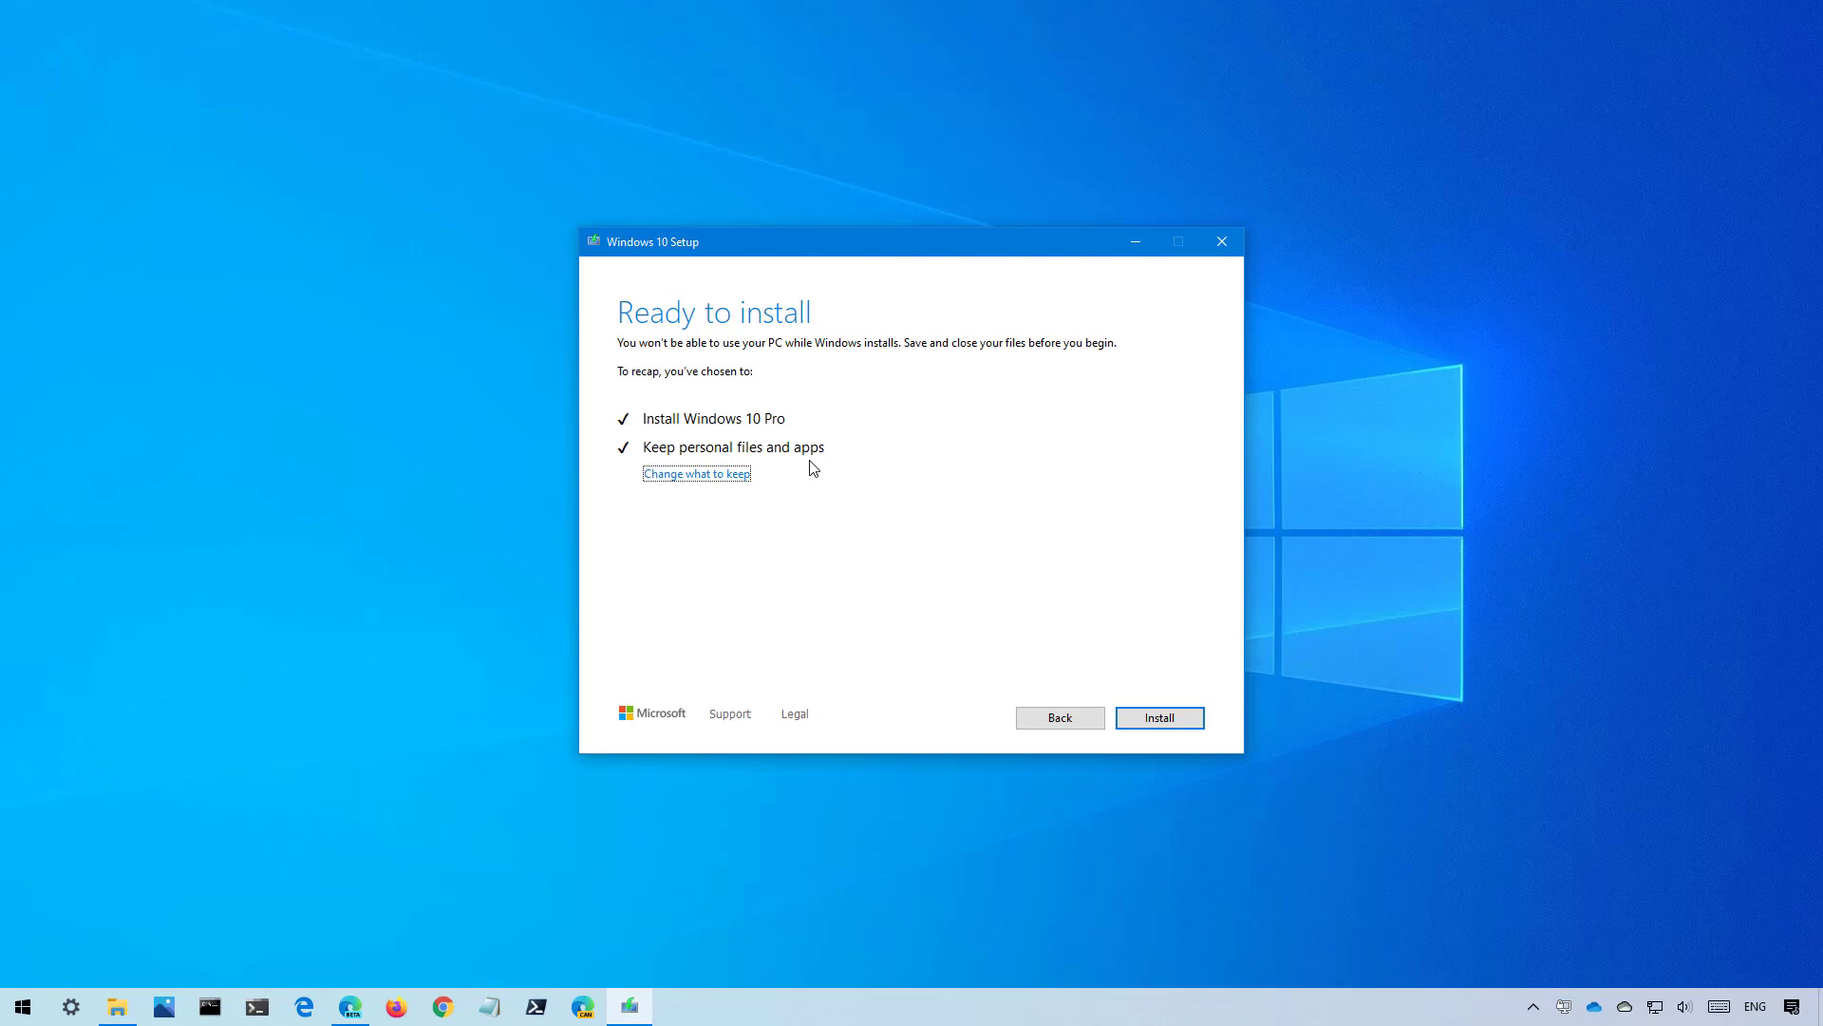
{"action": "mouse_move", "coordinate": [1145, 668]}
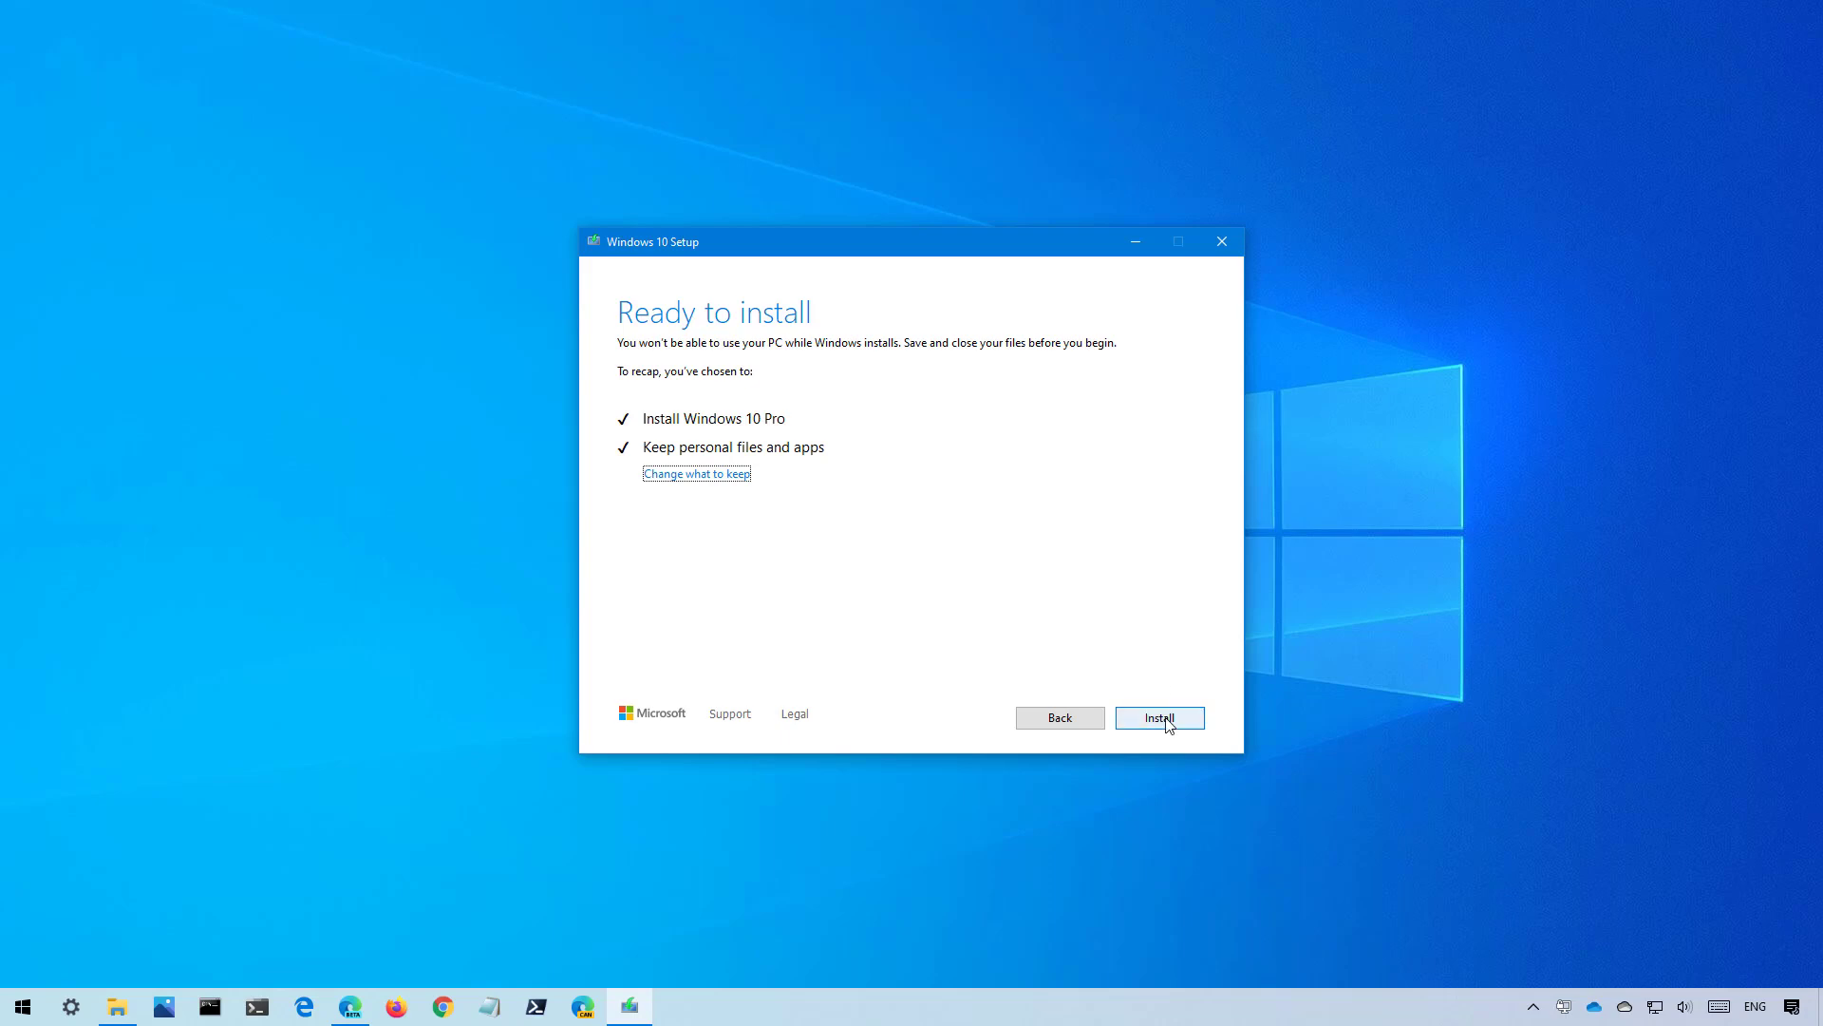
{"action": "left_click", "coordinate": [1158, 718]}
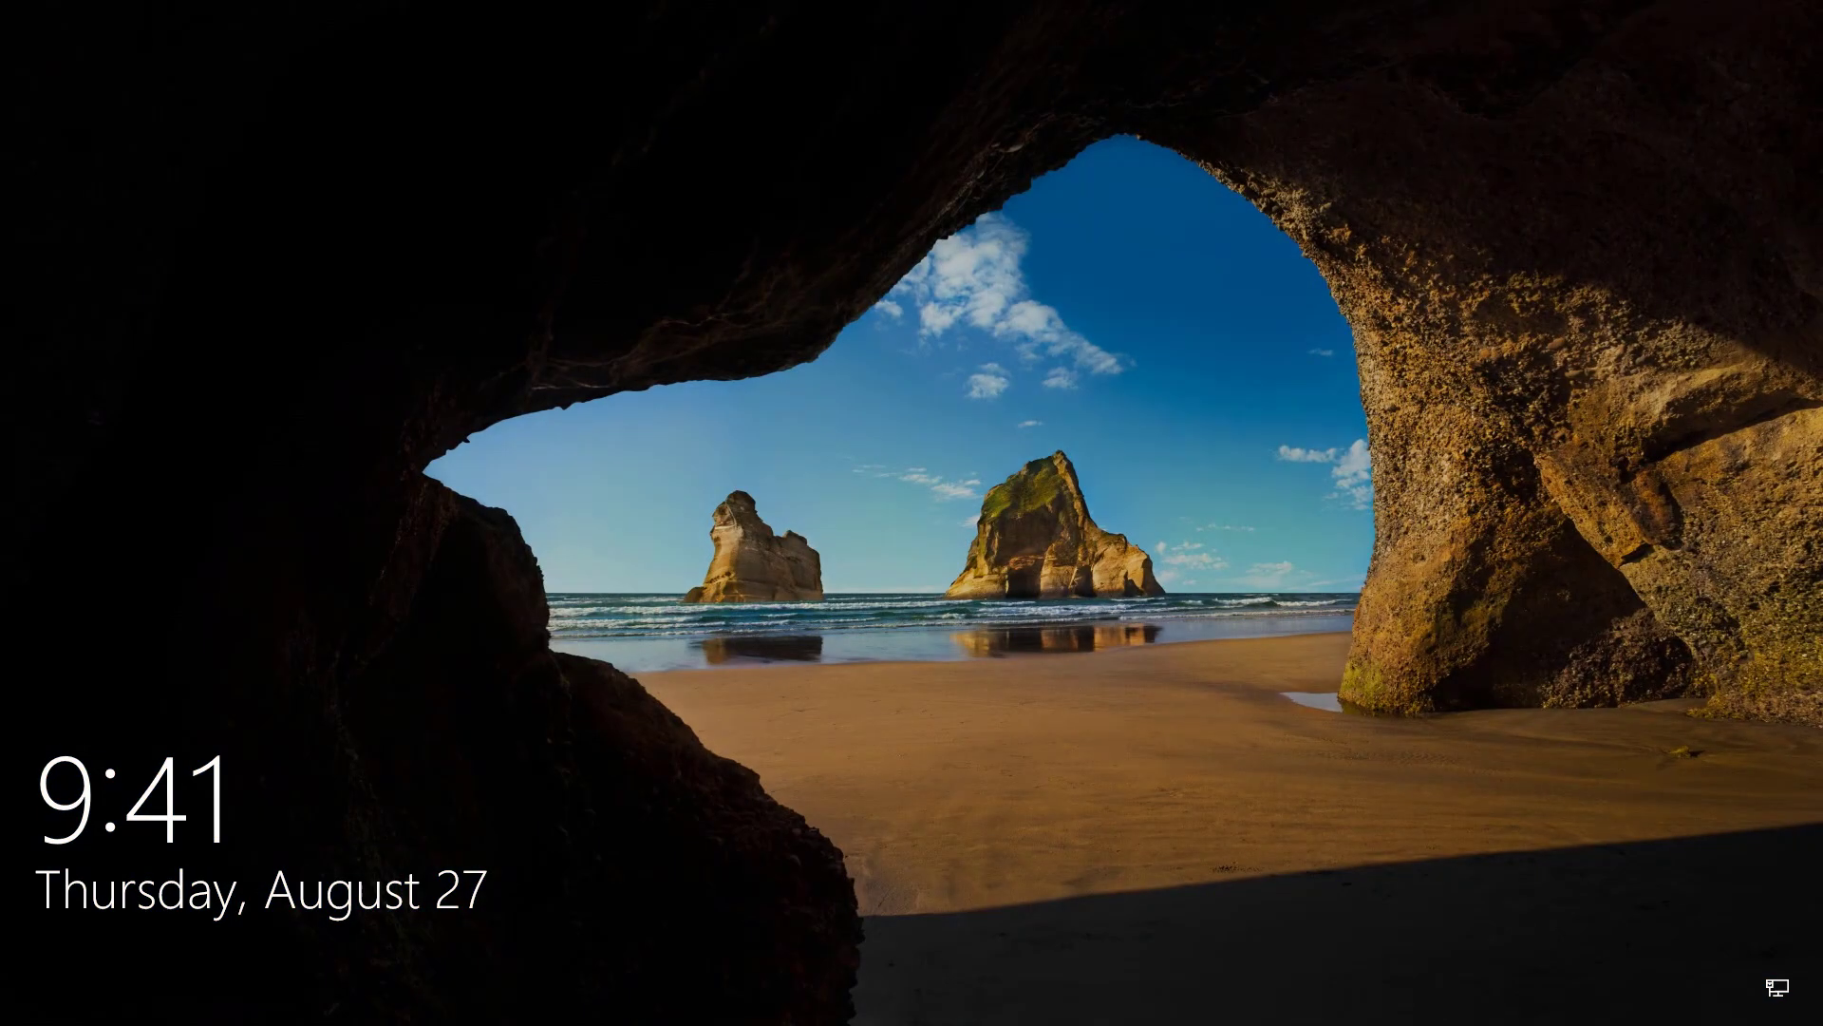
{"action": "mouse_move", "coordinate": [713, 667]}
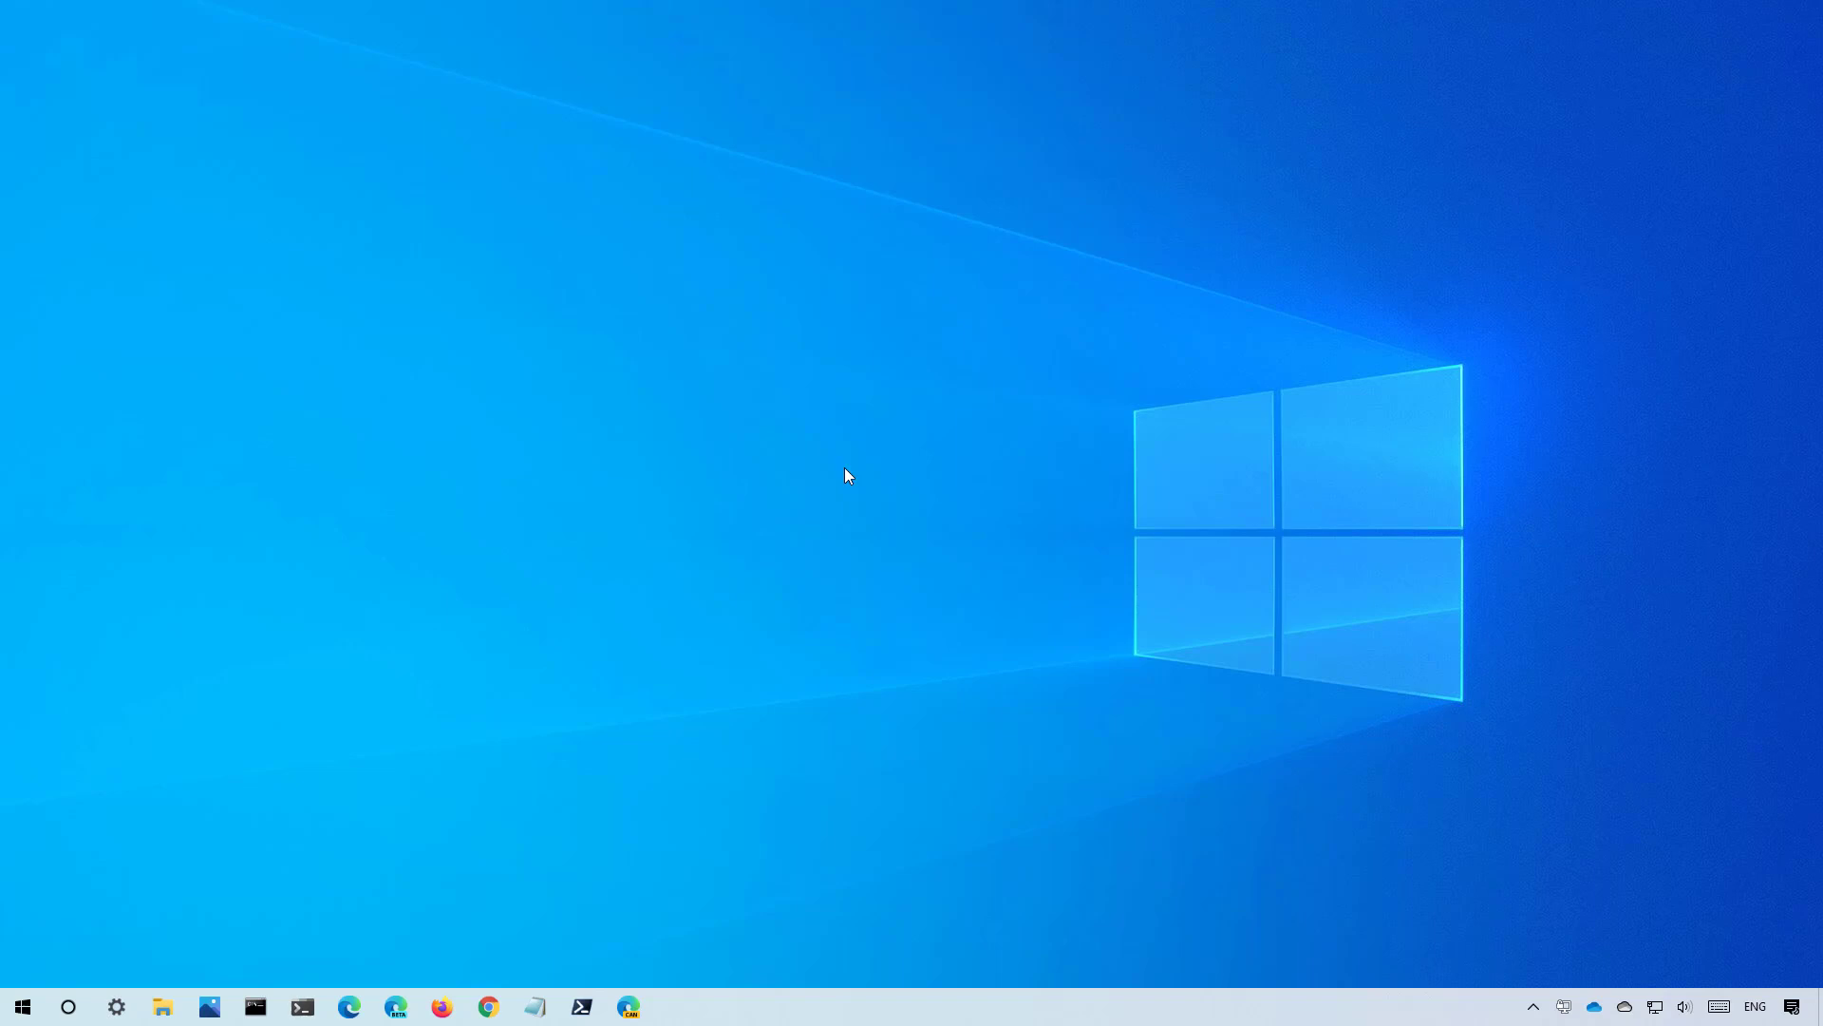
{"action": "mouse_move", "coordinate": [721, 472]}
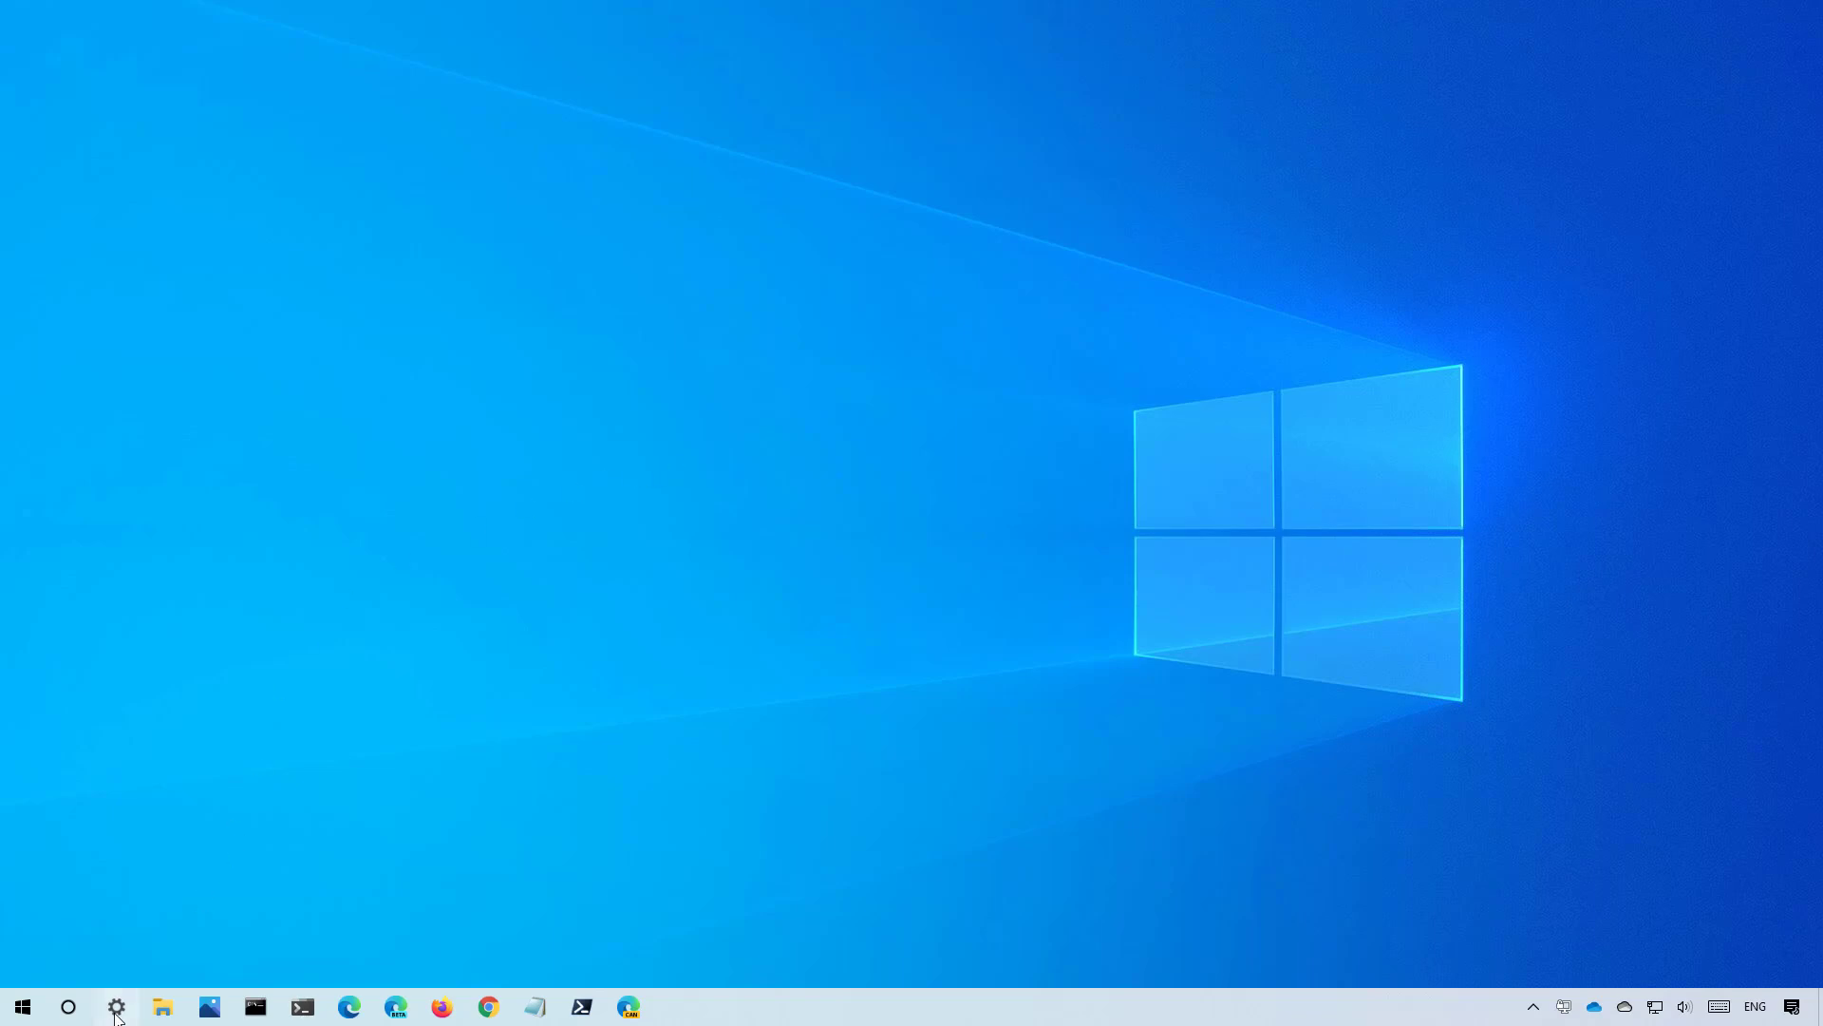
Check the Settings About page shows Windows 10 Pro version 20H2, then close Settings.
{"action": "left_click", "coordinate": [115, 1006]}
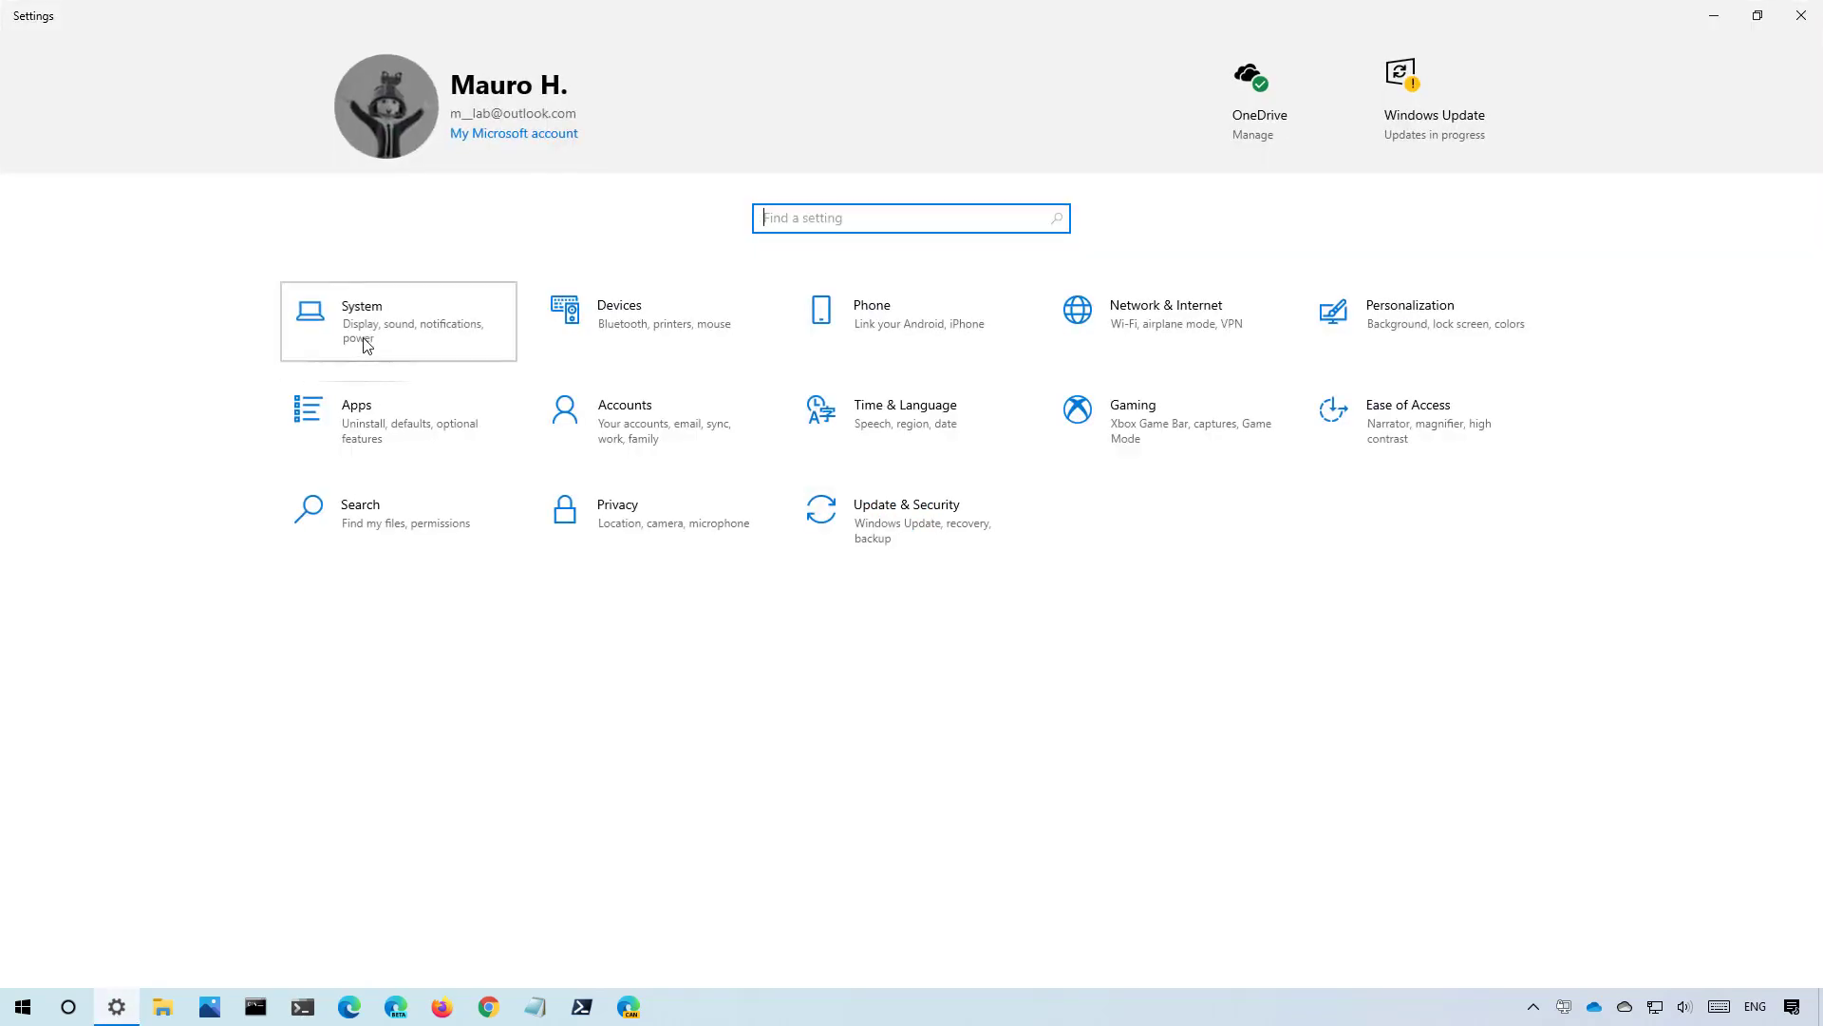
{"action": "left_click", "coordinate": [398, 321]}
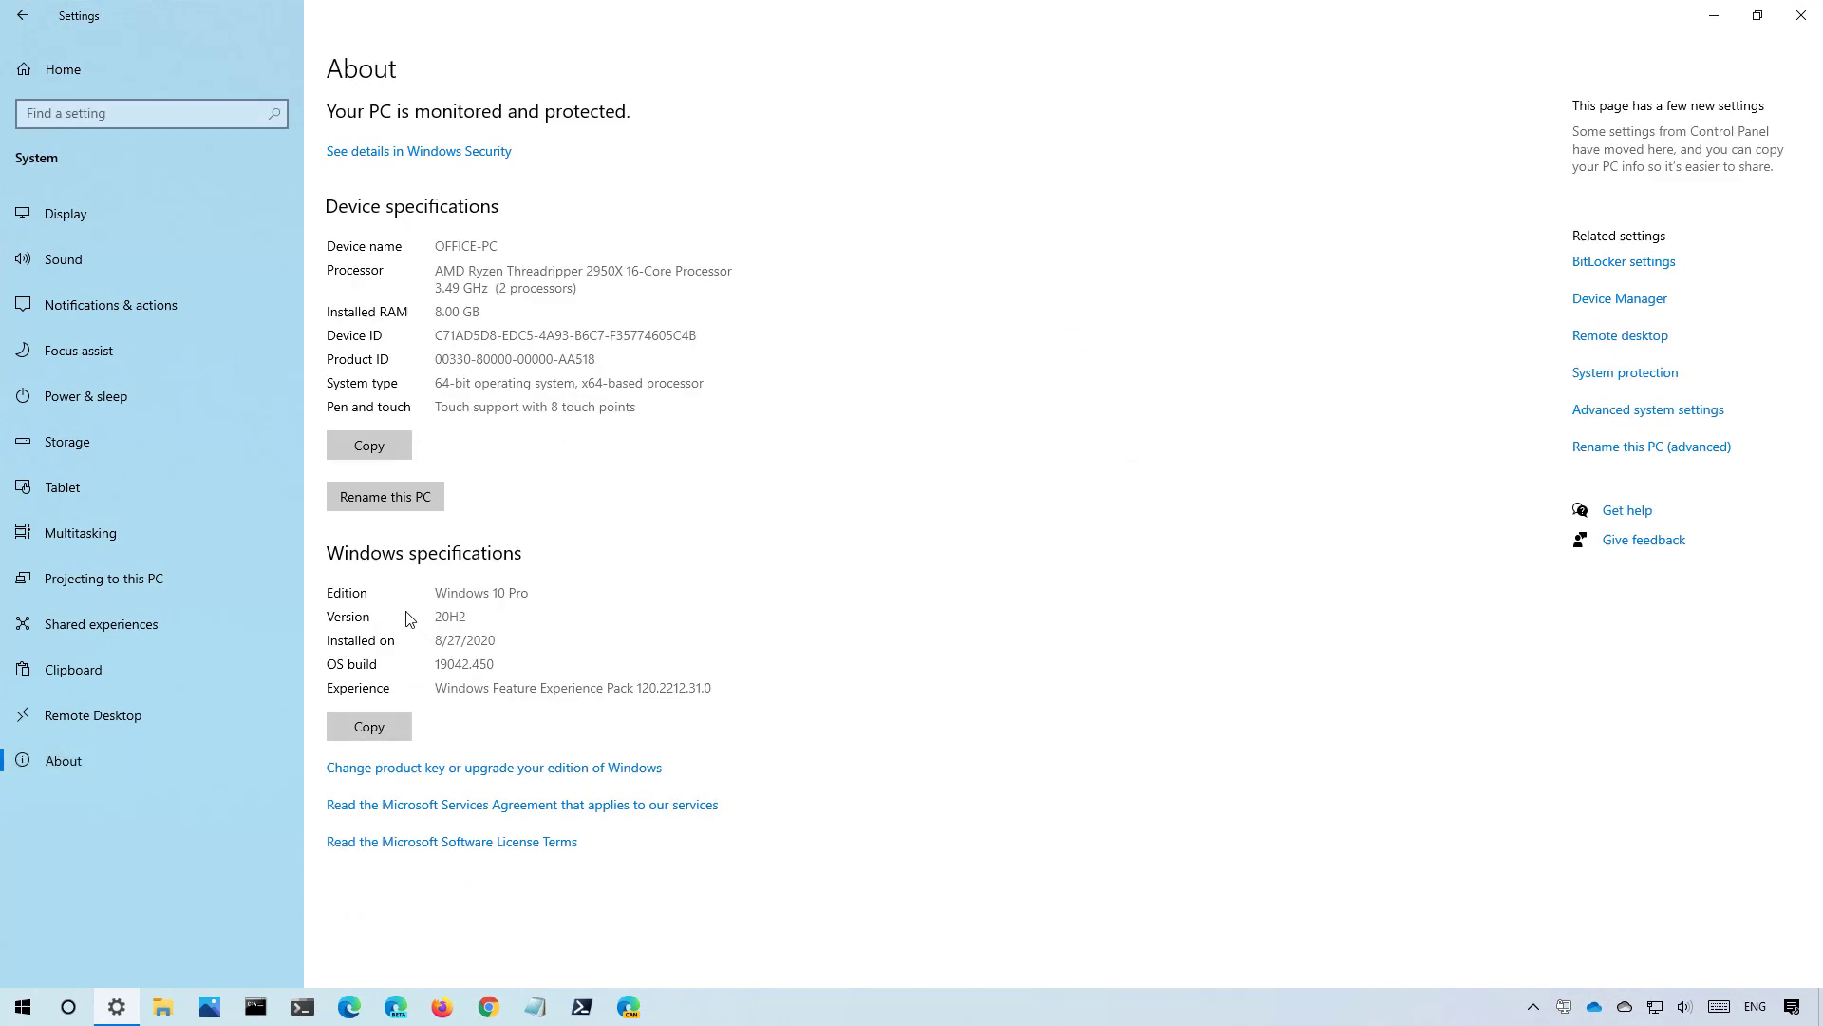
{"action": "mouse_move", "coordinate": [346, 651]}
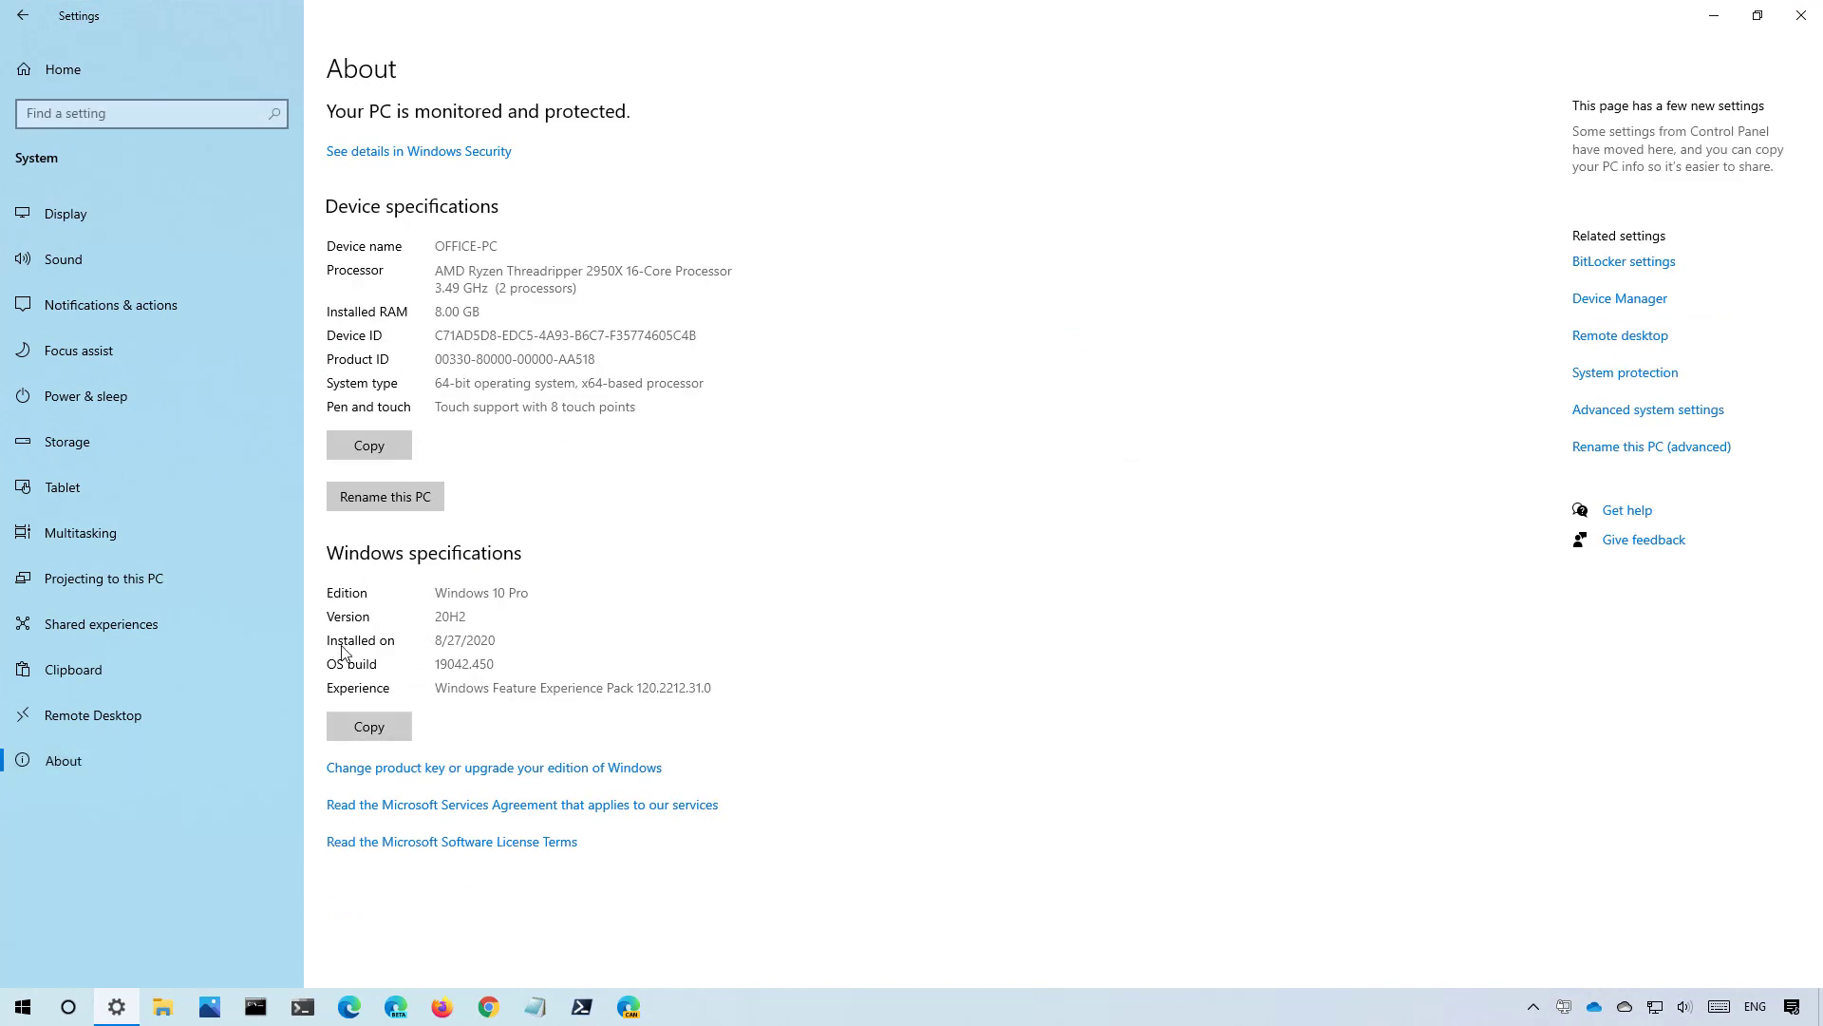
{"action": "mouse_move", "coordinate": [466, 620]}
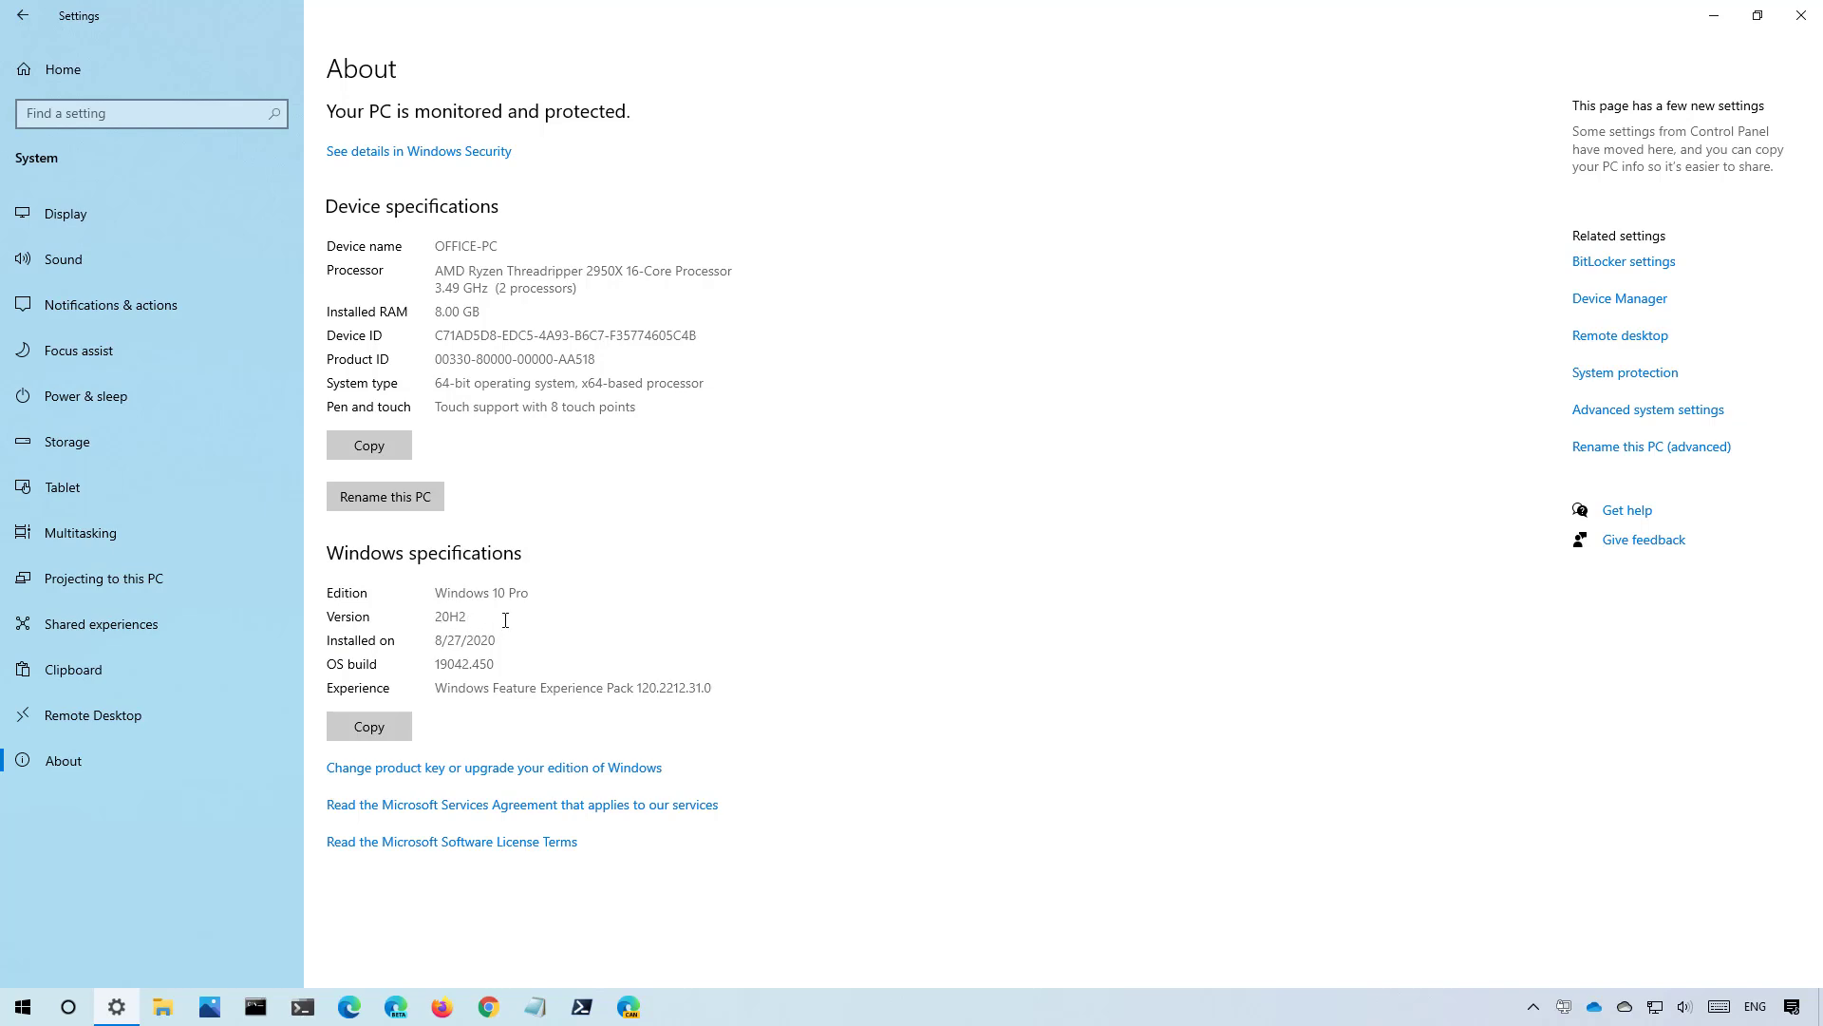
{"action": "left_click", "coordinate": [1802, 15]}
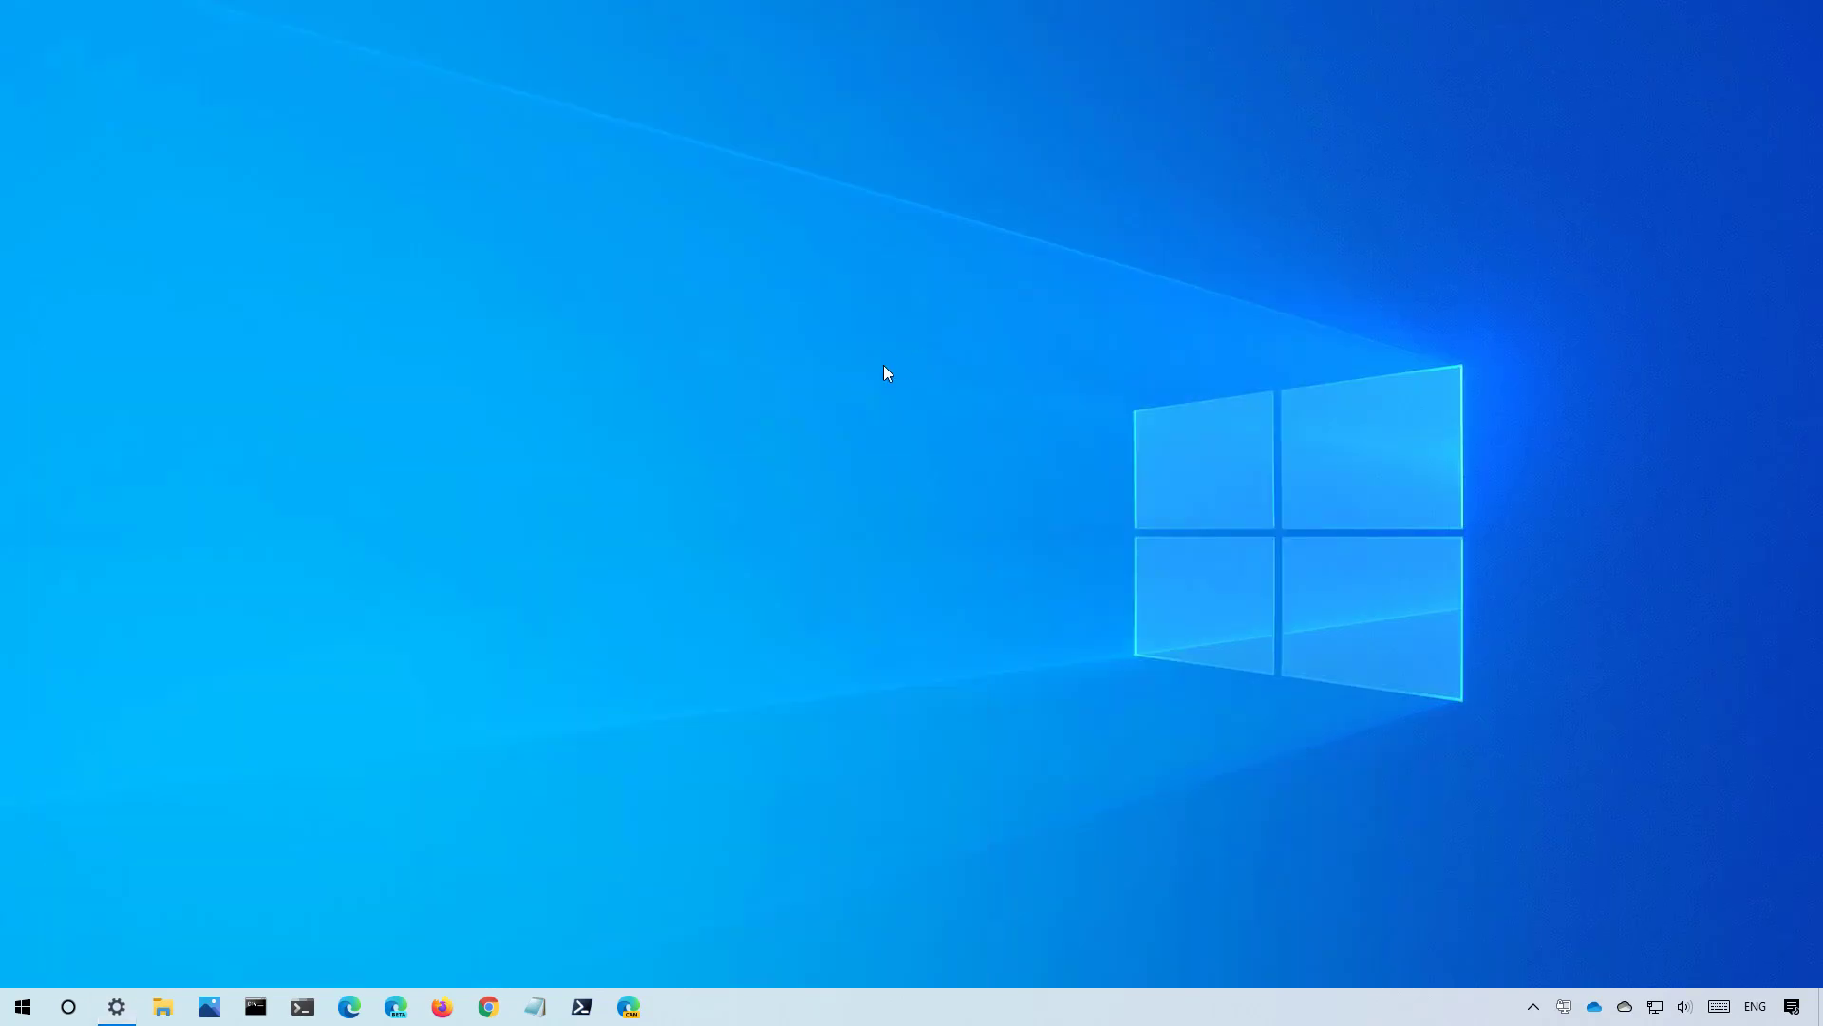